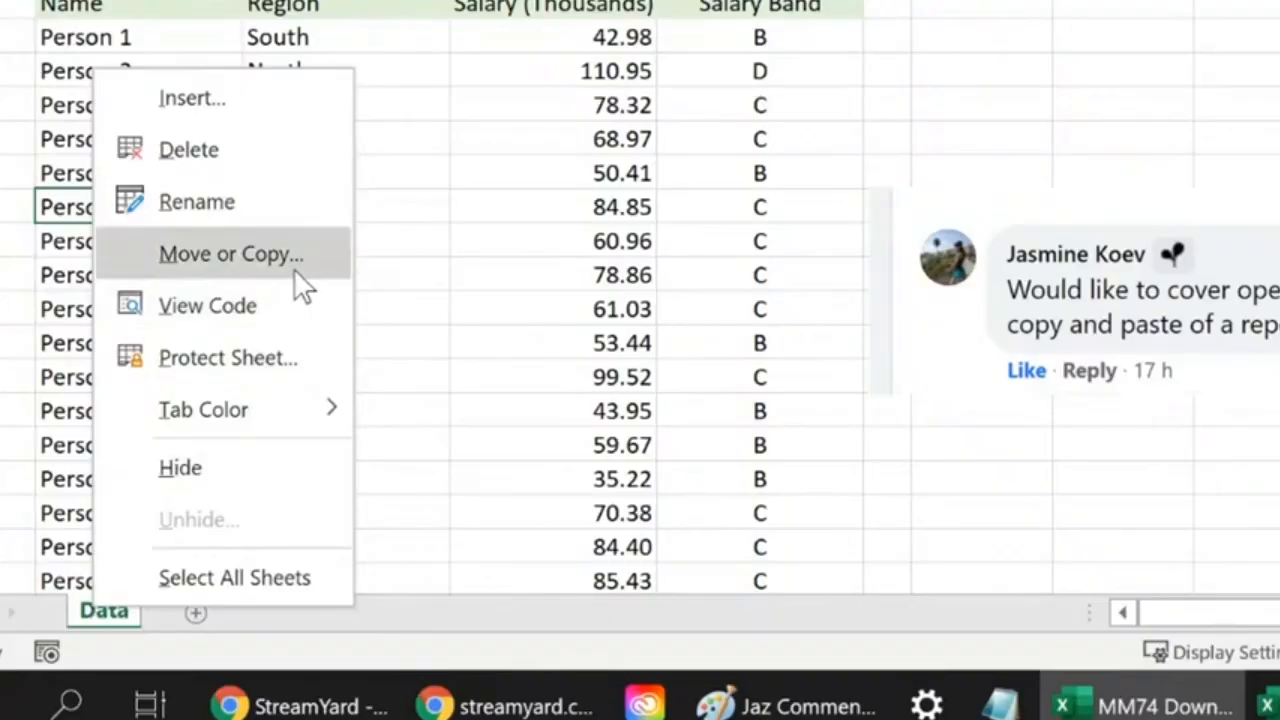
Step: Choose MM74 Destination.xlsm as the target workbook for moving the Data sheet
left_click(232, 252)
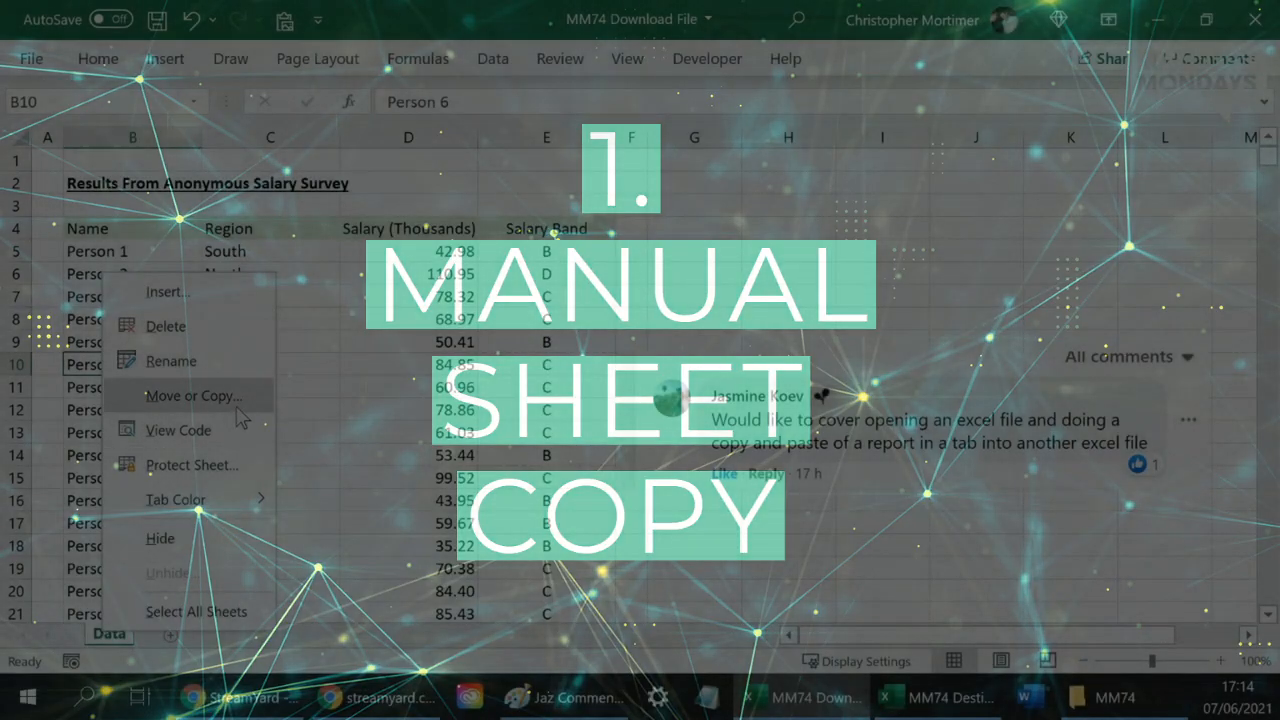
left_click(188, 396)
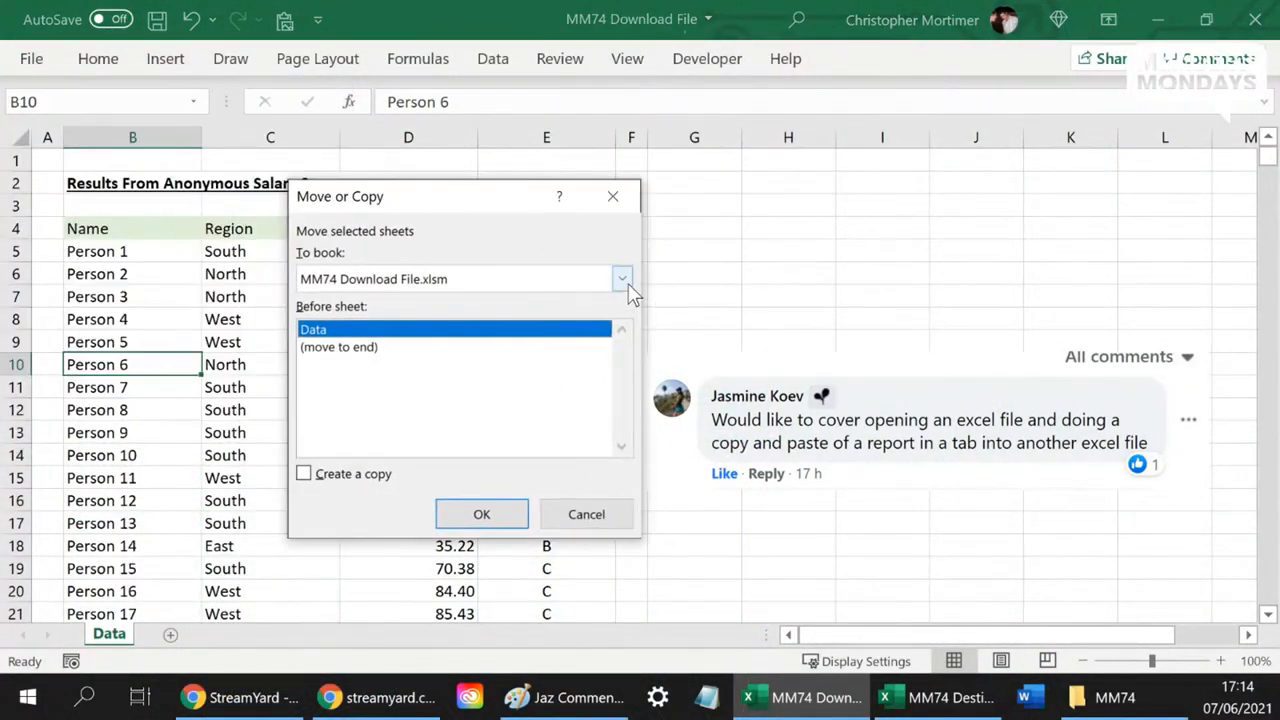
left_click(622, 280)
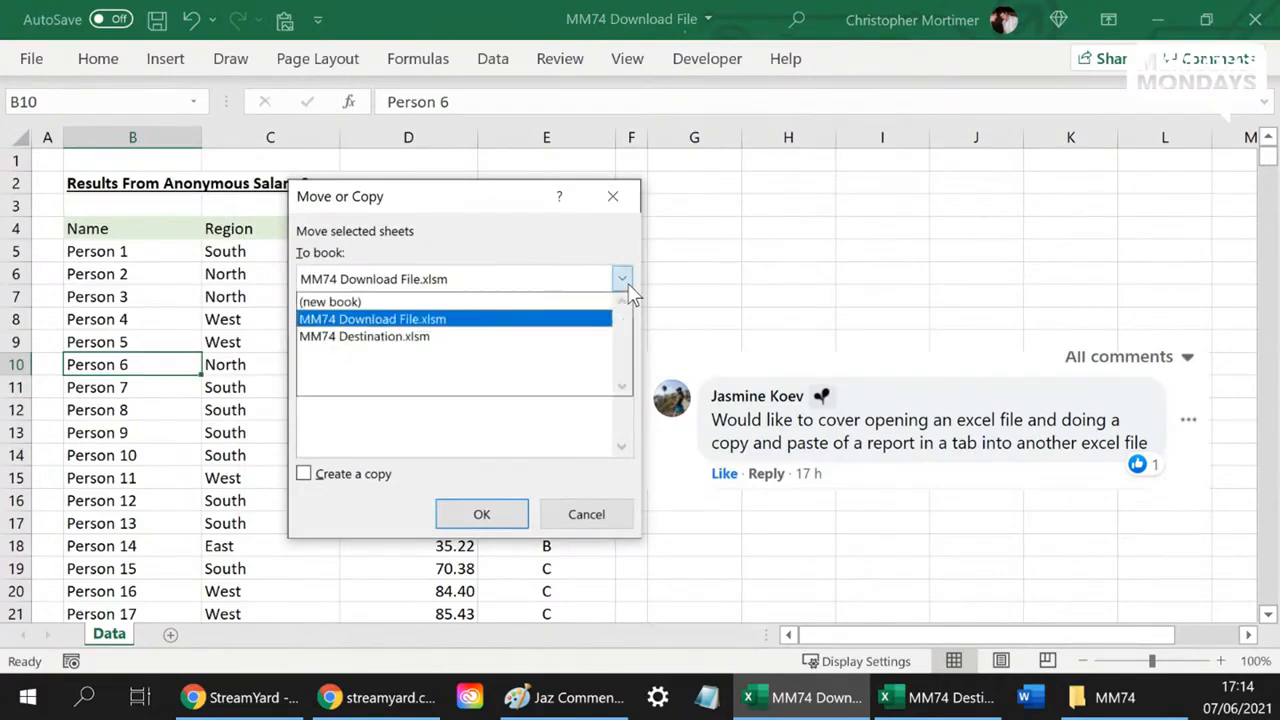
left_click(364, 336)
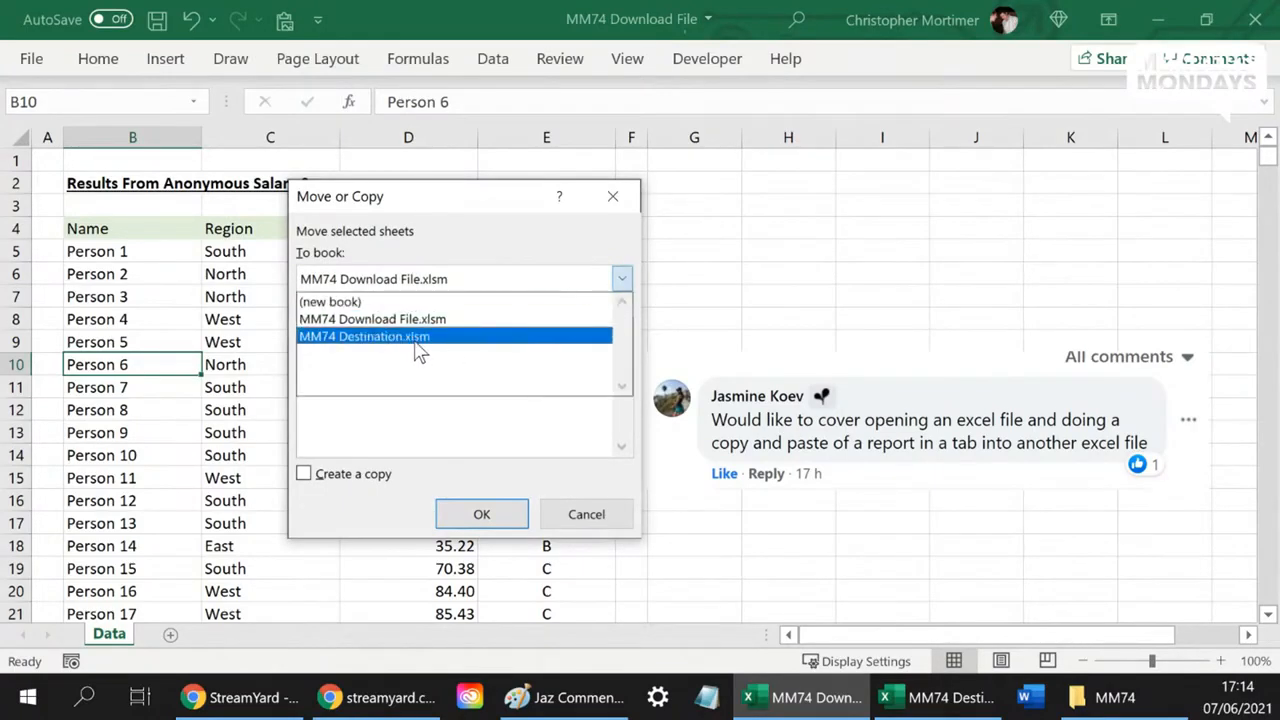
left_click(364, 336)
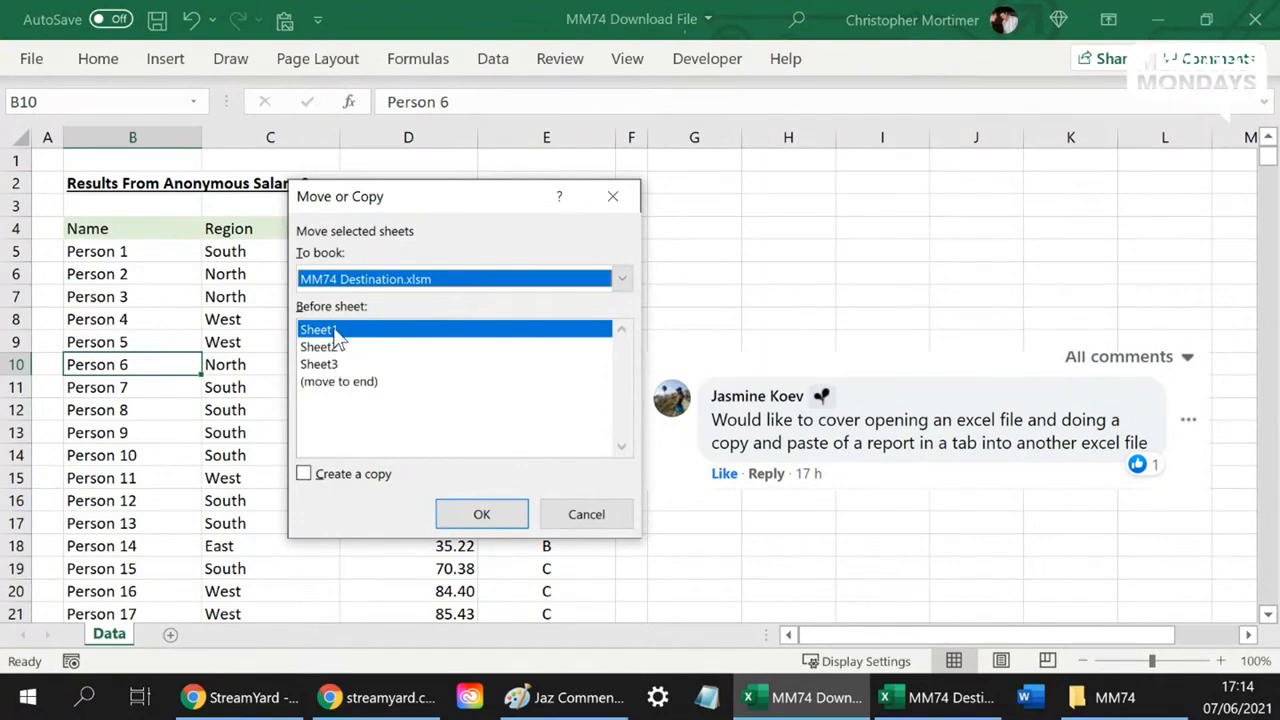
Step: Try positions before Sheet2 and Sheet1, then cancel the move leaving Data unchanged
left_click(318, 346)
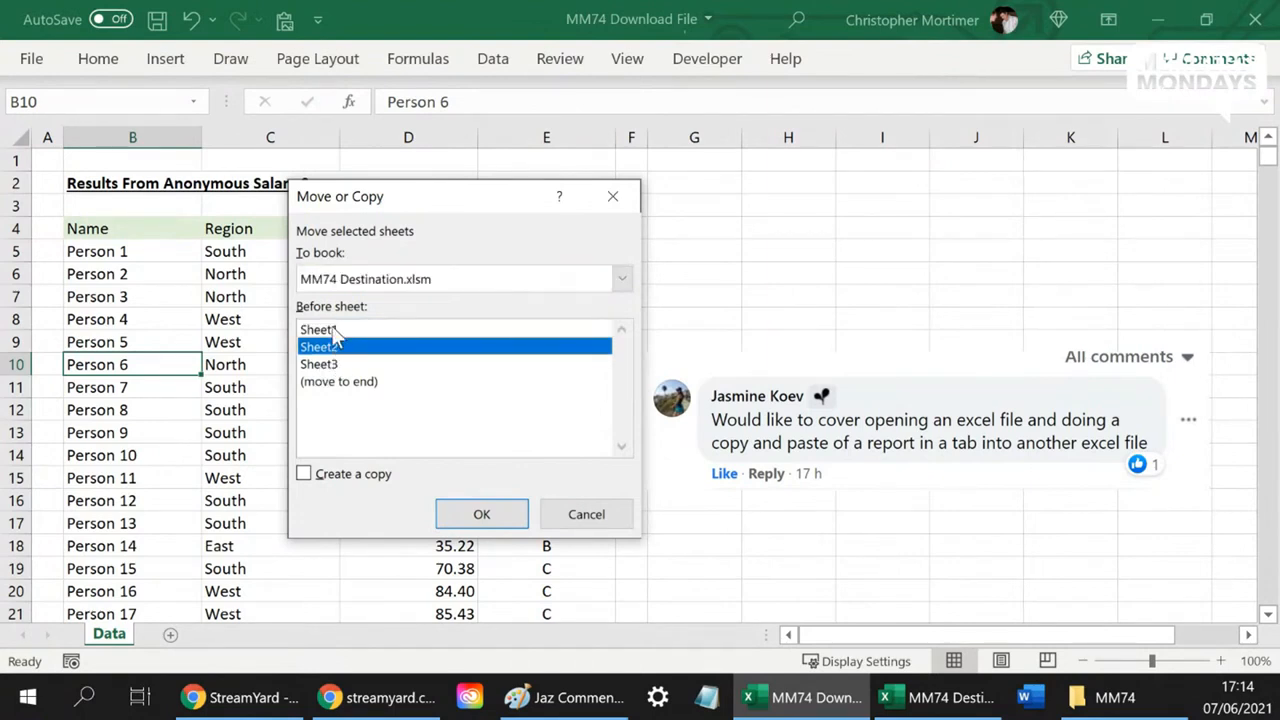
left_click(320, 328)
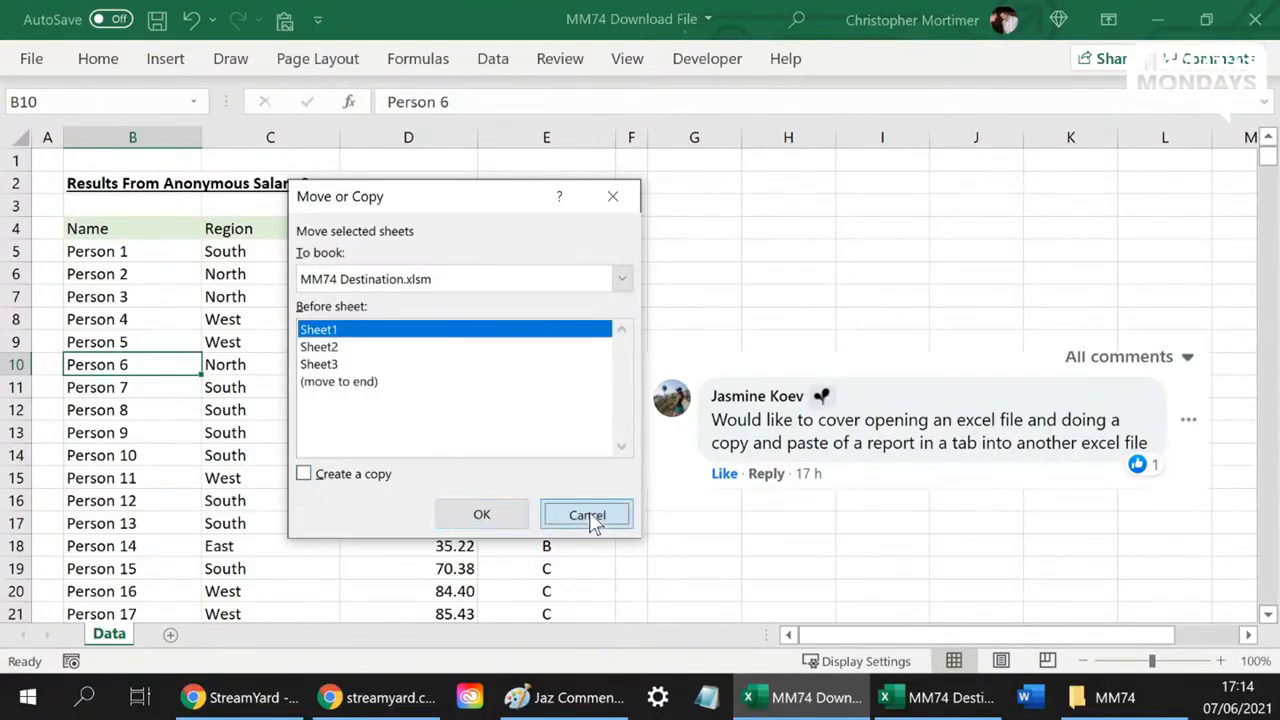
left_click(588, 514)
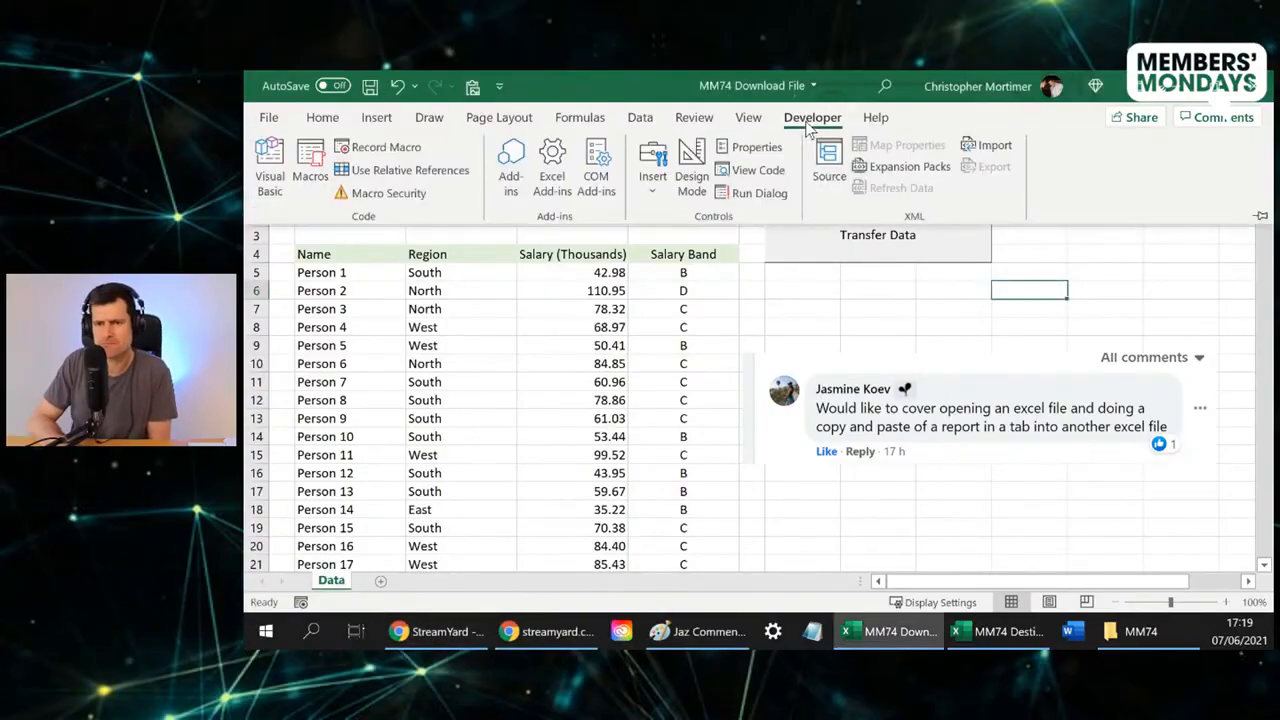
Step: Start recording a macro named Copy_Paste_Tab in the download workbook
left_click(386, 148)
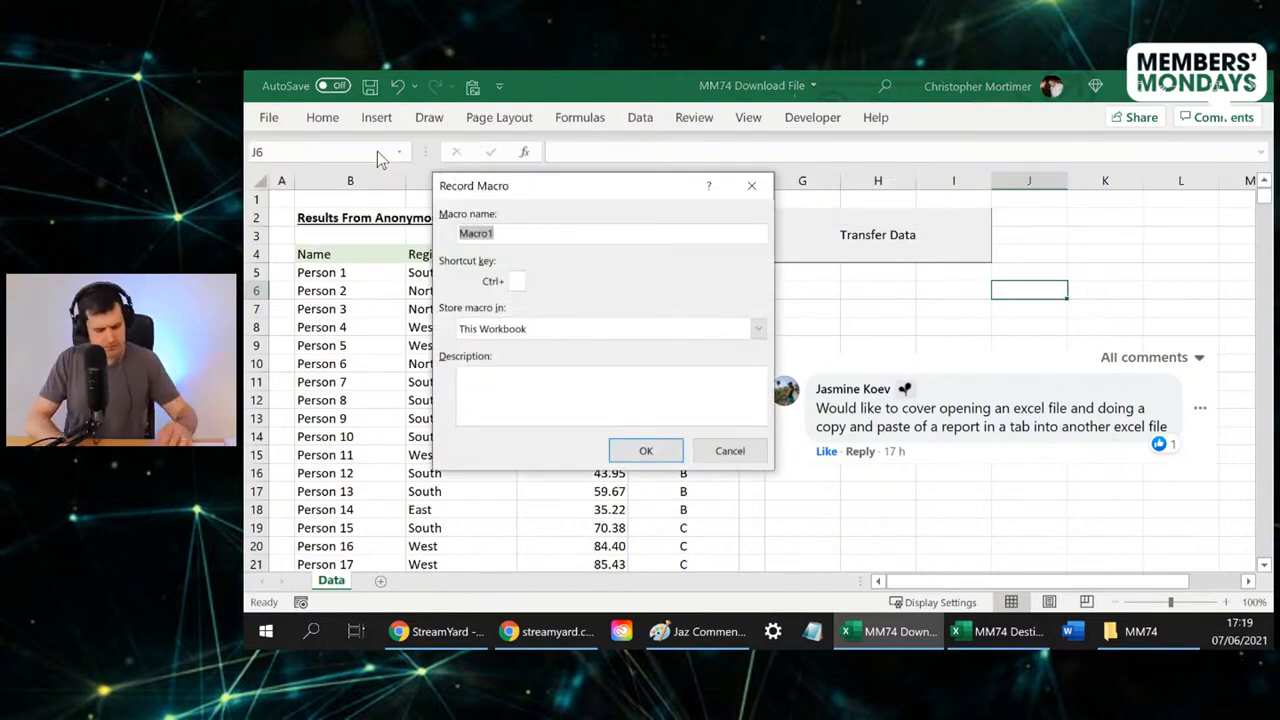
type("Copy Pas")
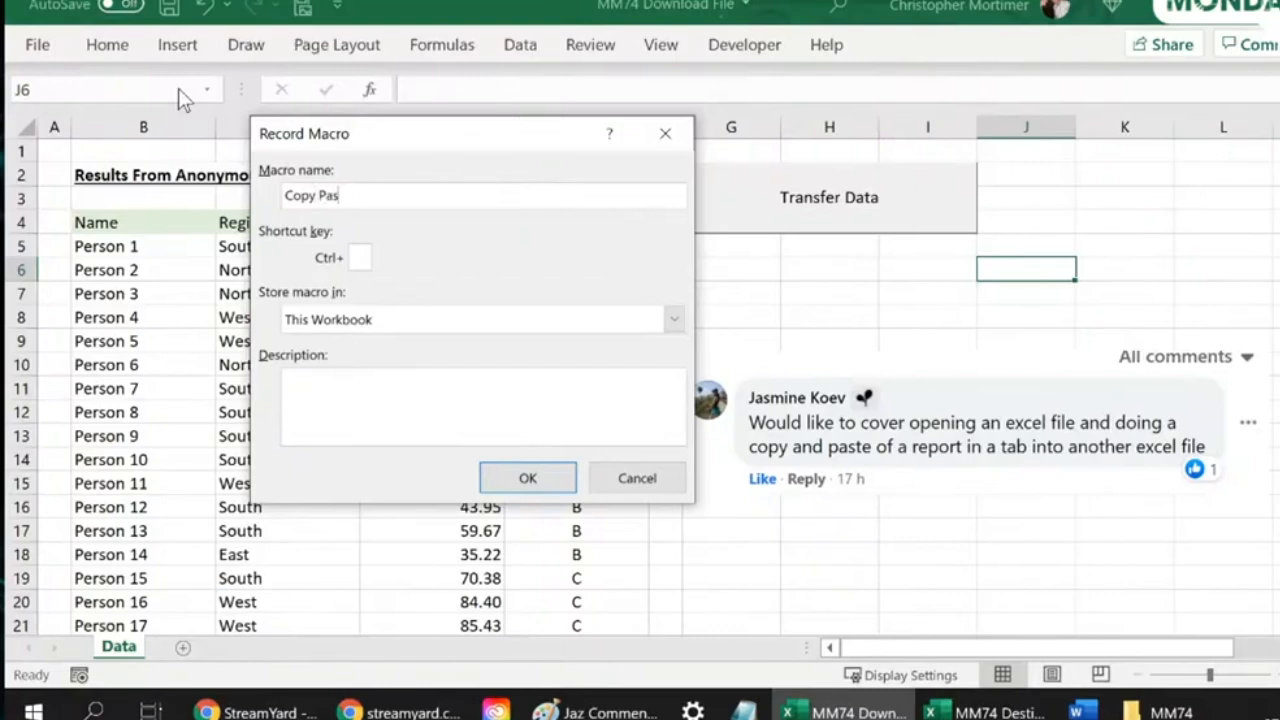
type("_")
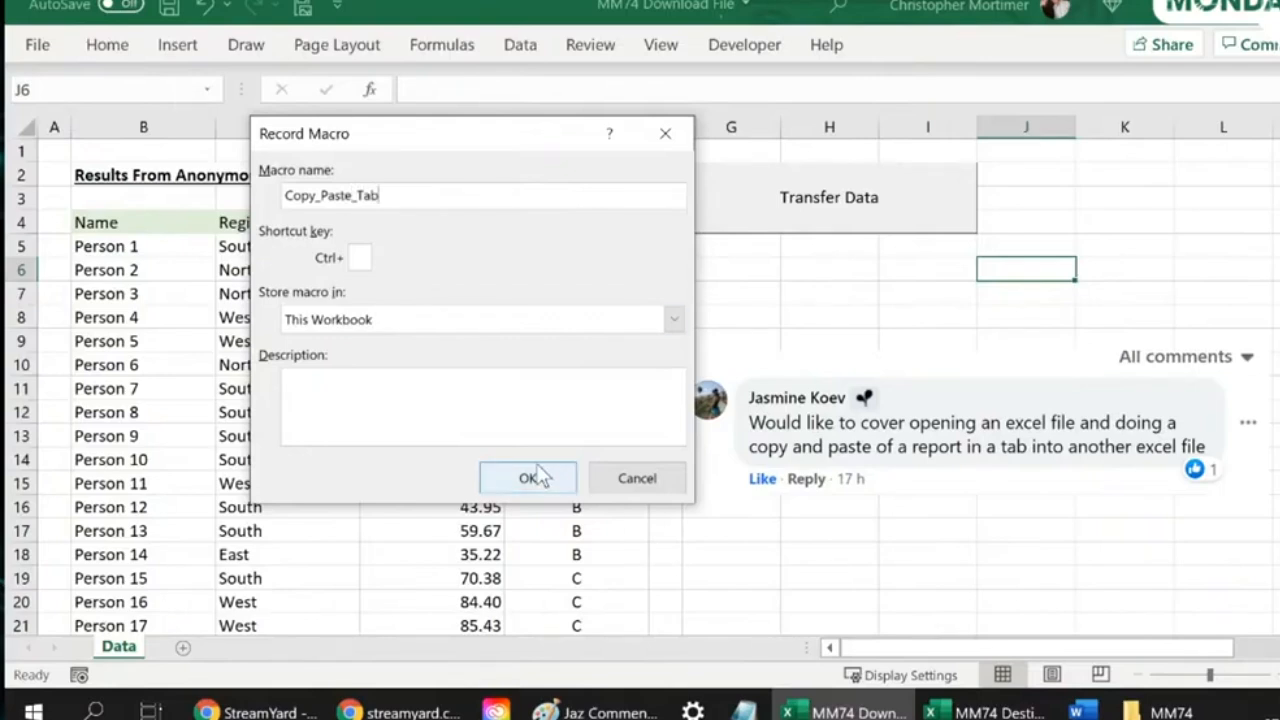
left_click(528, 478)
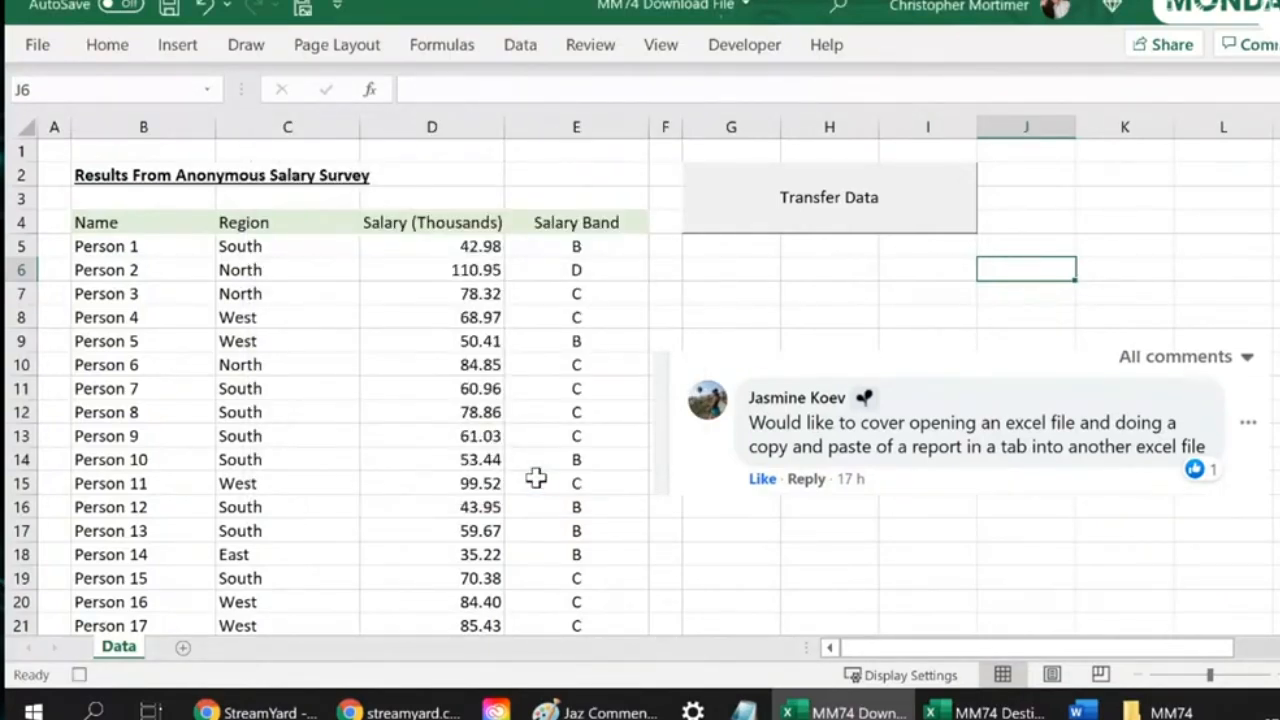
mouse_move(124, 670)
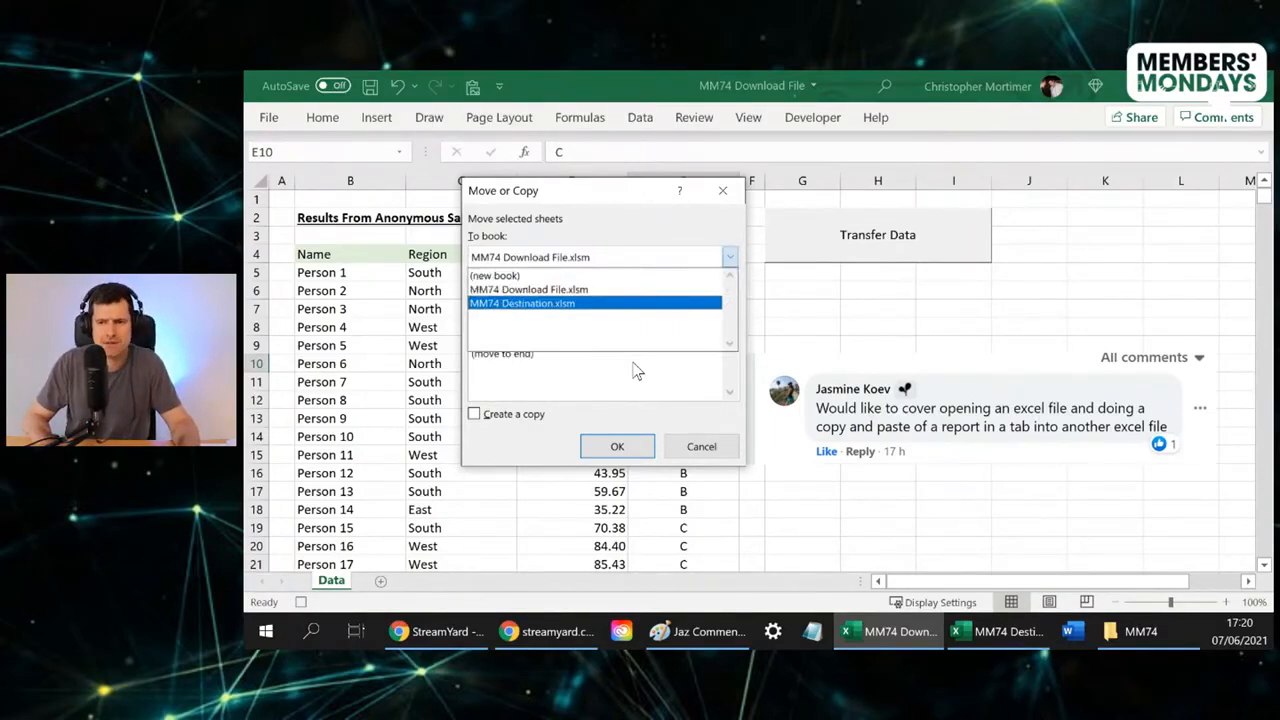
Step: Copy the Data sheet into MM74 Destination.xlsm as its first sheet, named Data (2)
left_click(522, 304)
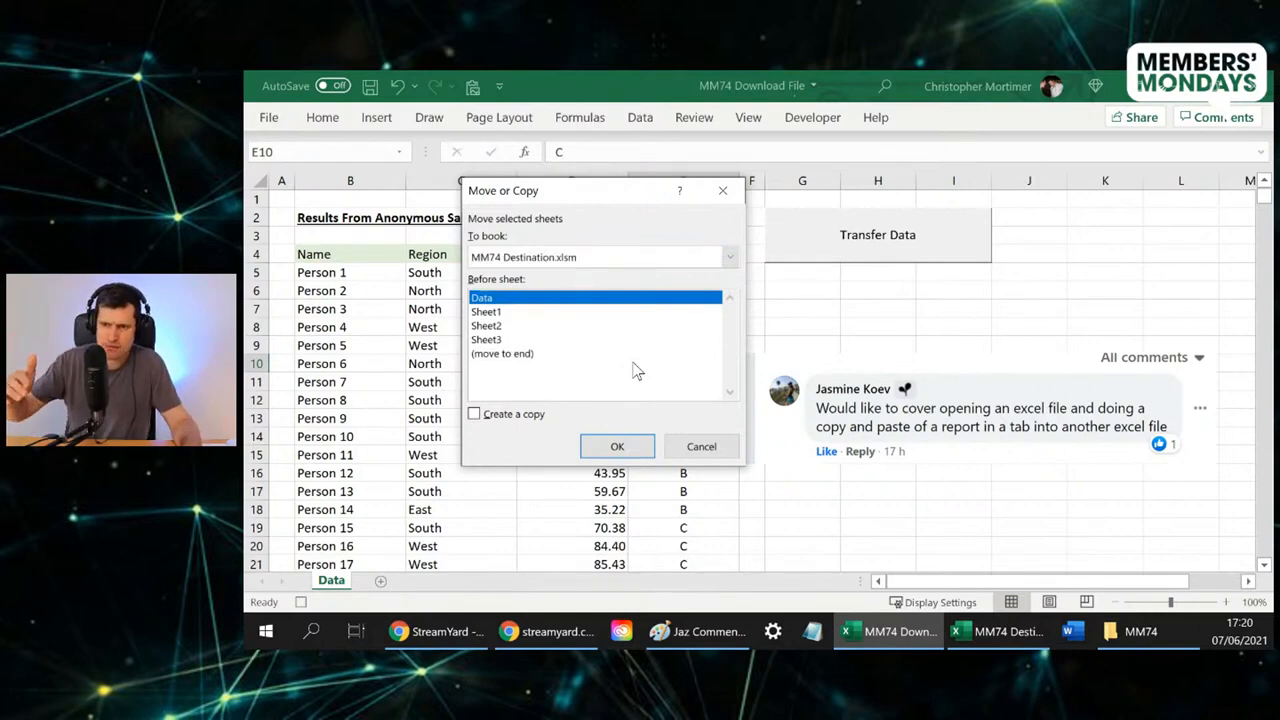
left_click(488, 340)
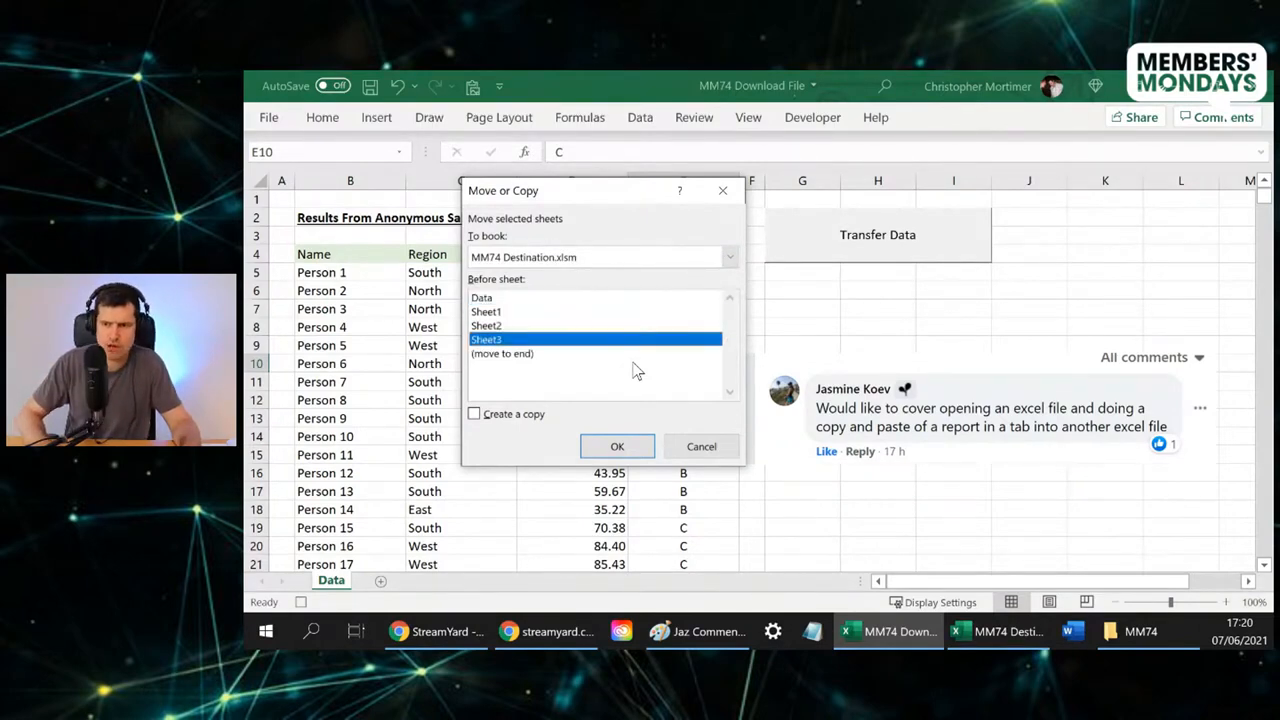
left_click(480, 296)
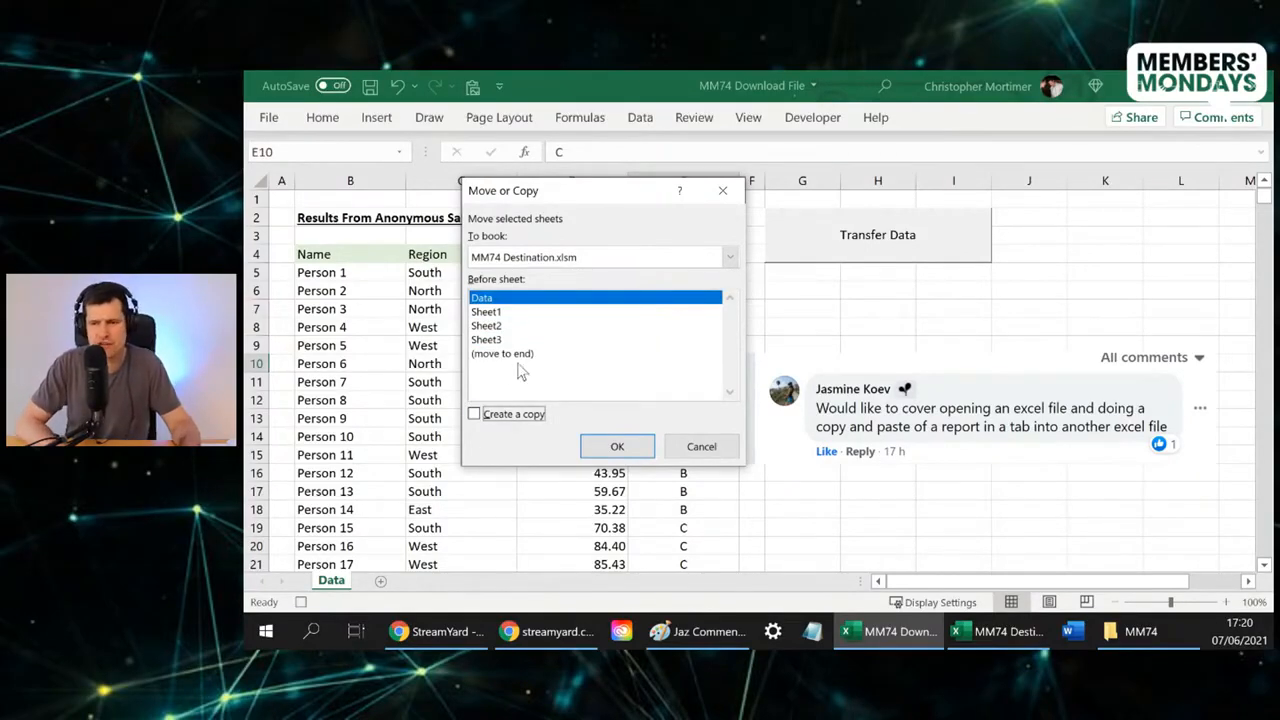
mouse_move(548, 450)
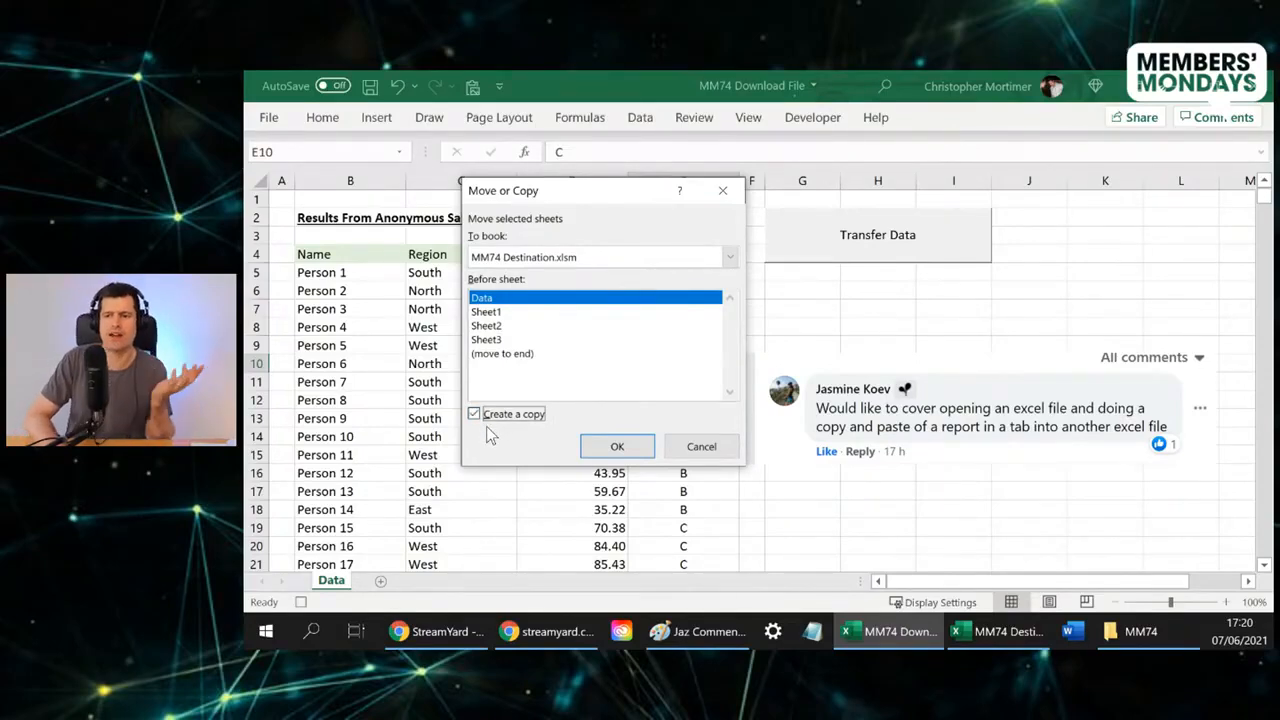
left_click(616, 446)
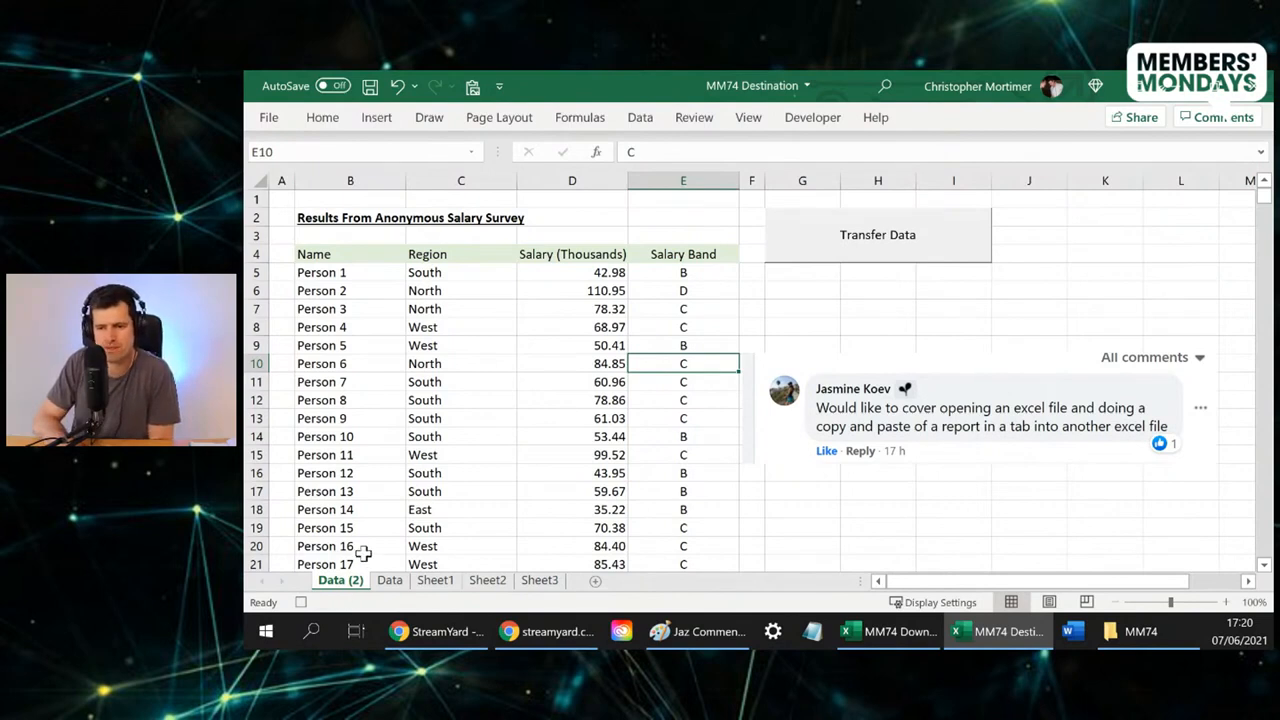
mouse_move(348, 592)
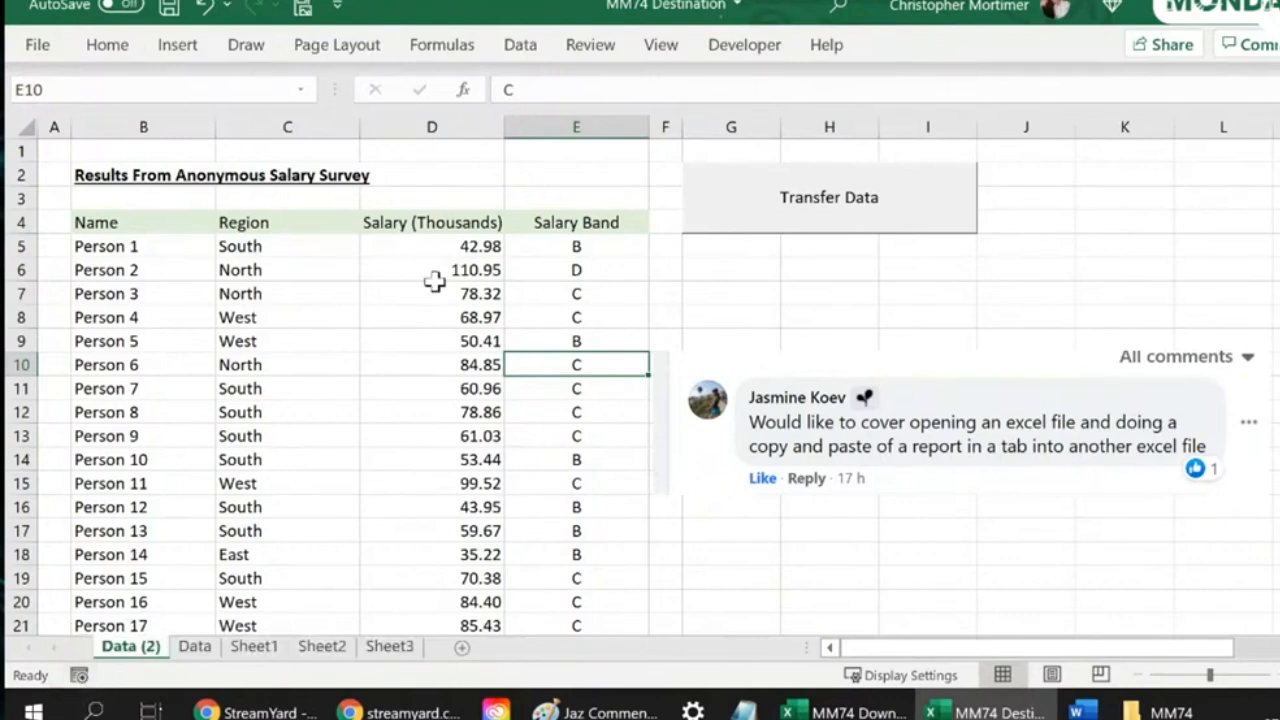
left_click(432, 246)
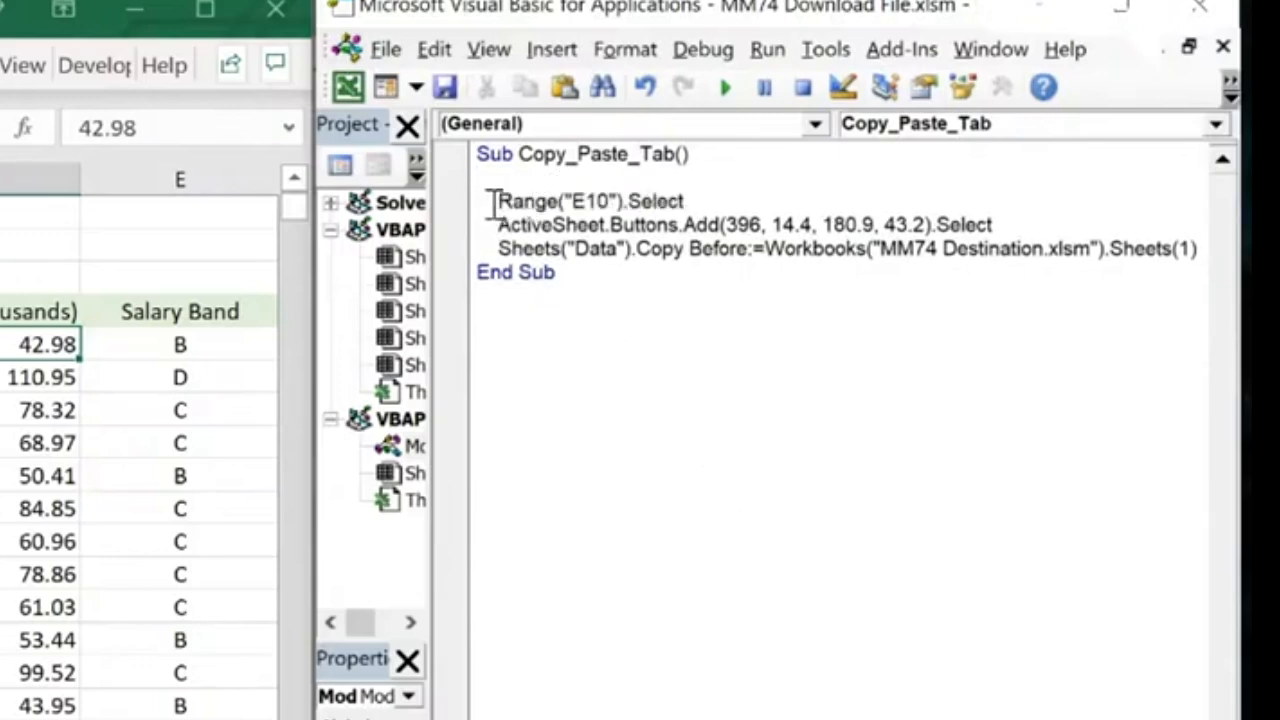
Step: Delete the recorded Range and Buttons.Add lines, leaving only the Data sheet copy line
left_click_drag(498, 200, 1190, 248)
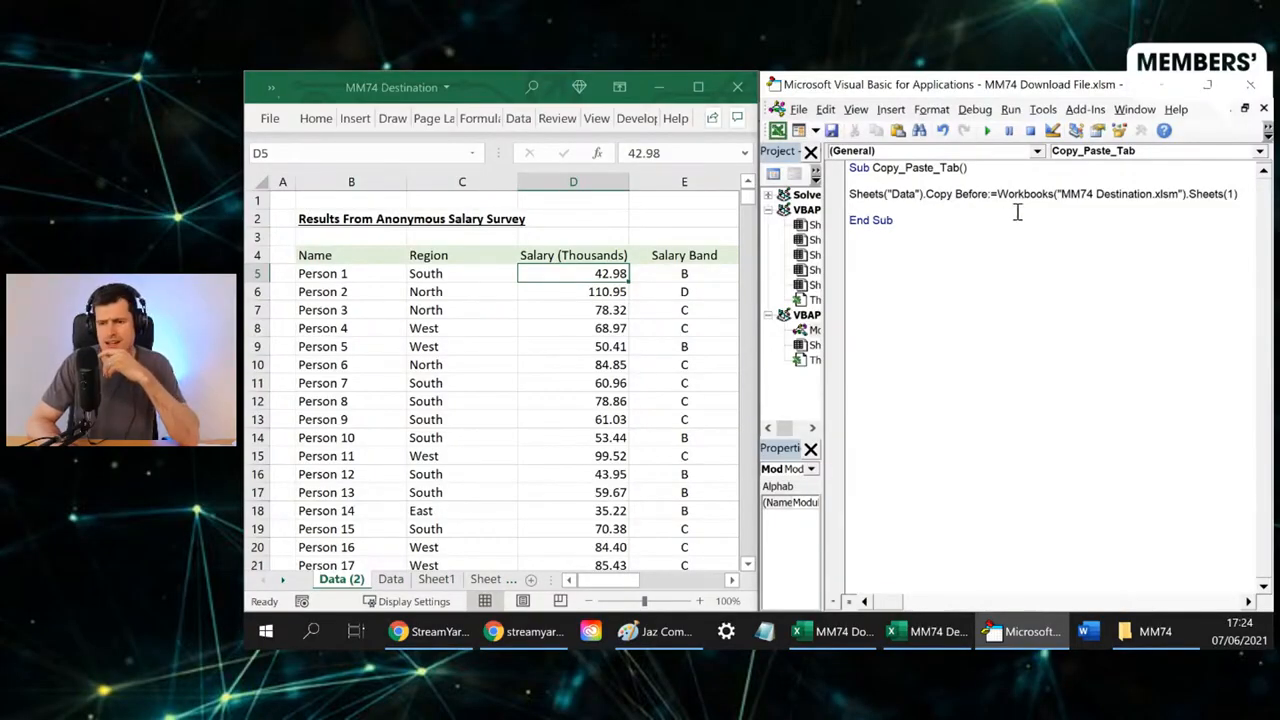
left_click(460, 400)
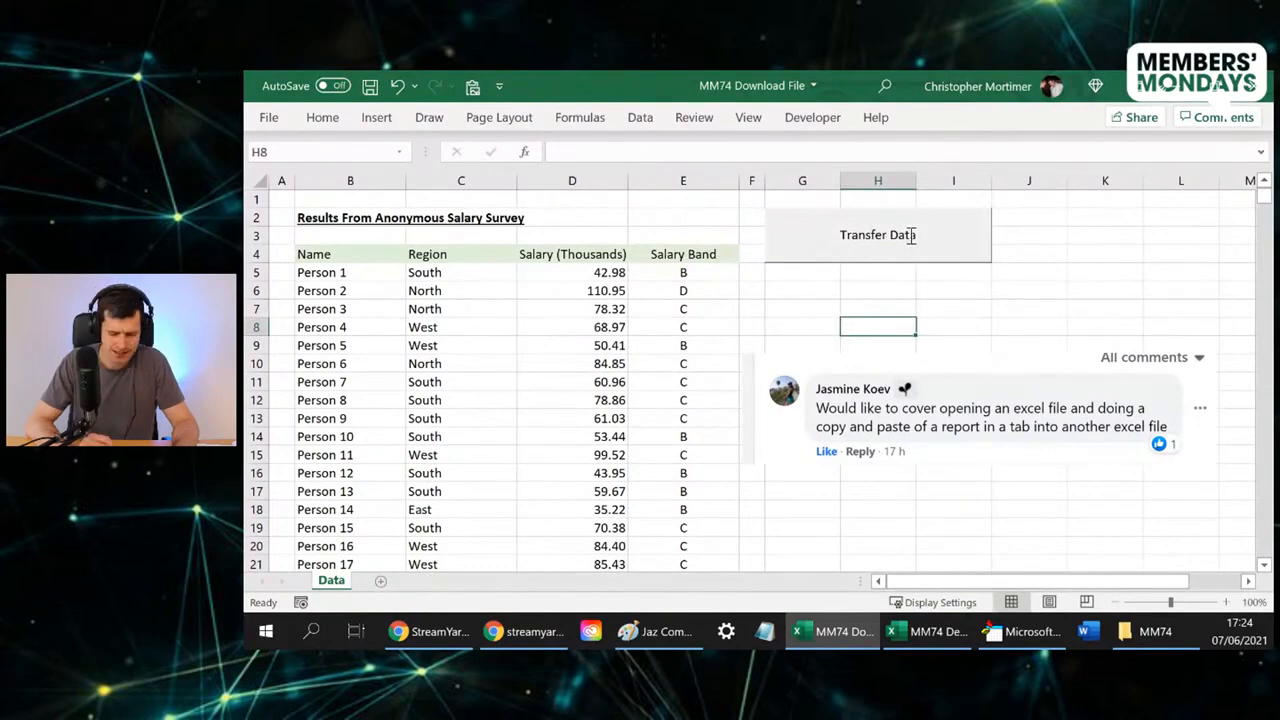
Step: Assign the Copy_Paste_Tab macro to the Transfer Data button
right_click(876, 234)
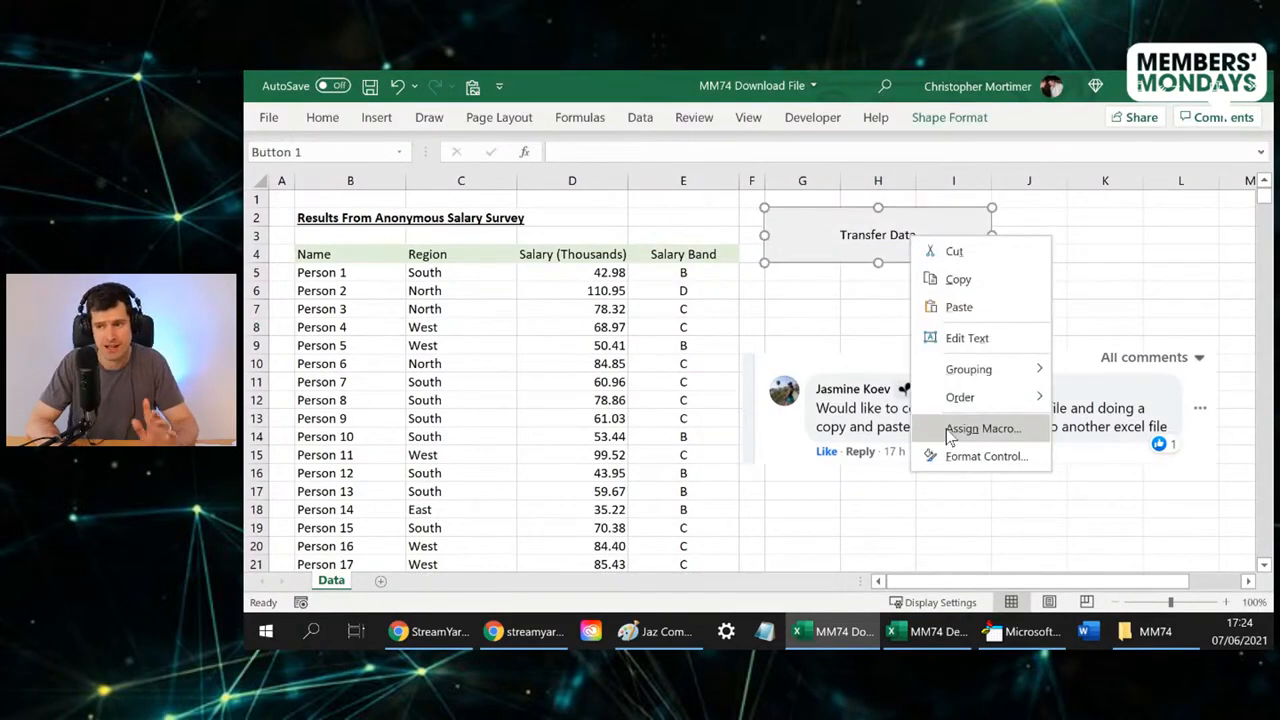
left_click(982, 428)
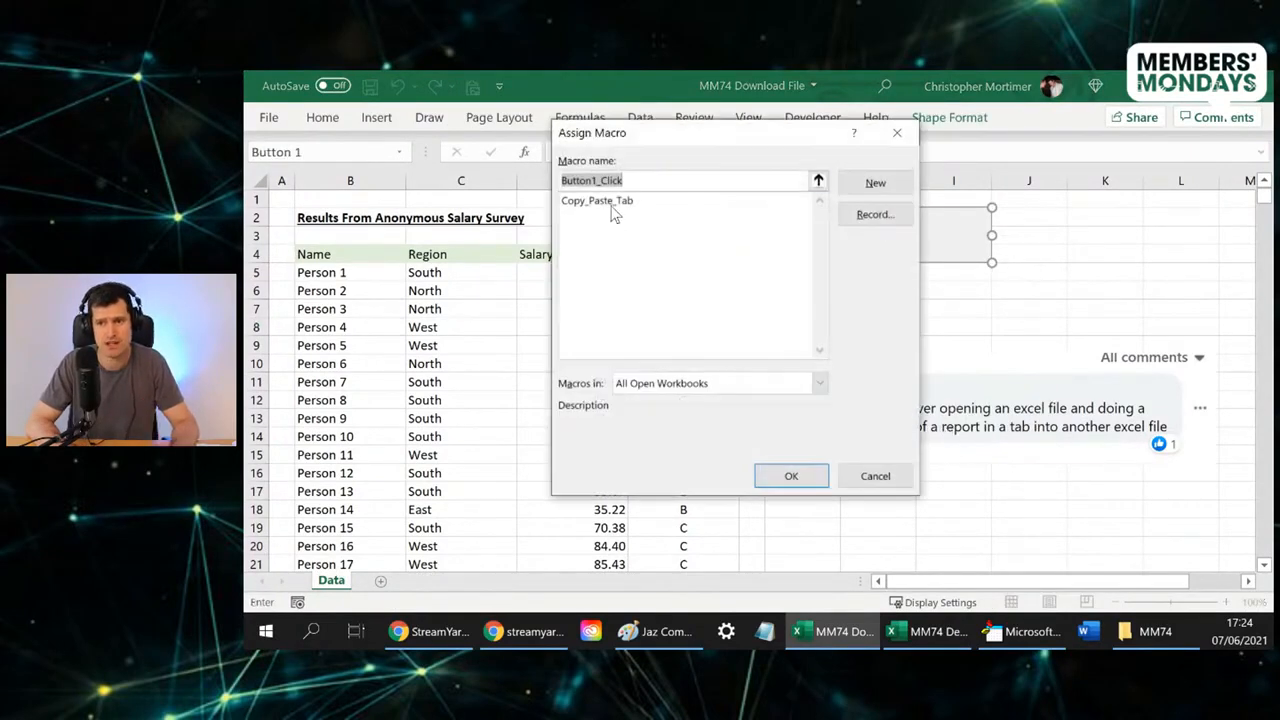
left_click(596, 200)
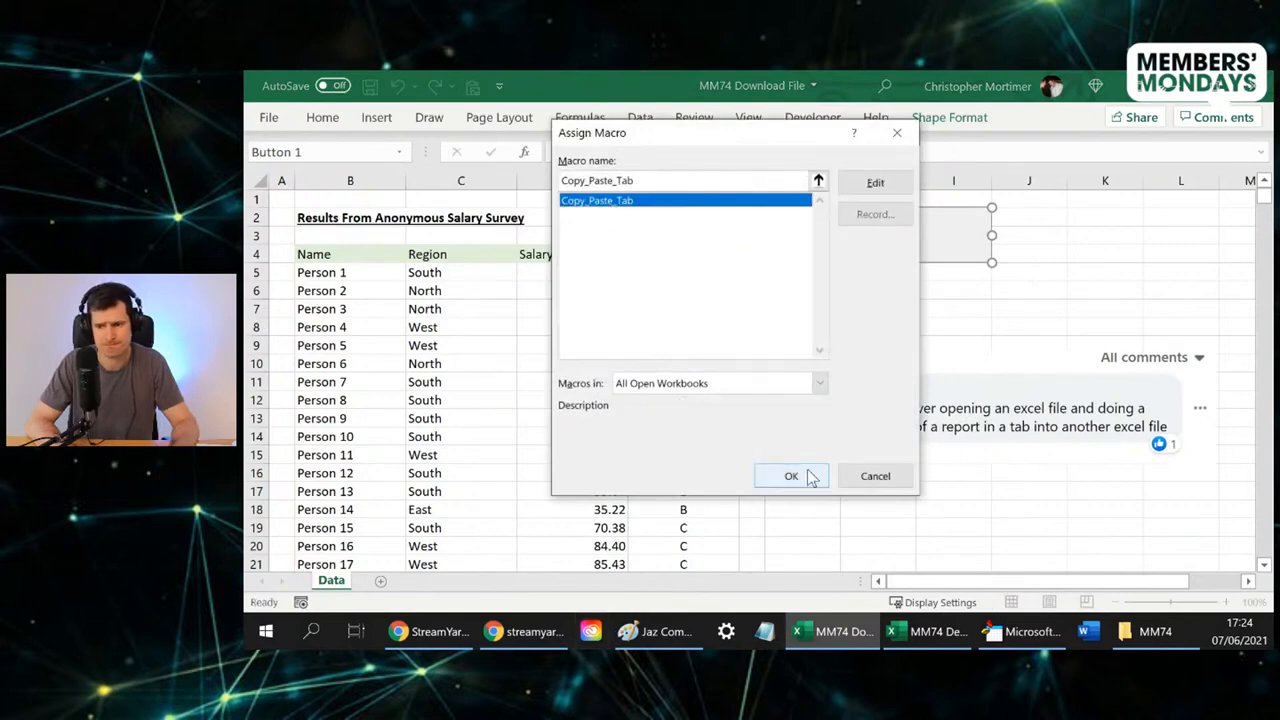
left_click(792, 476)
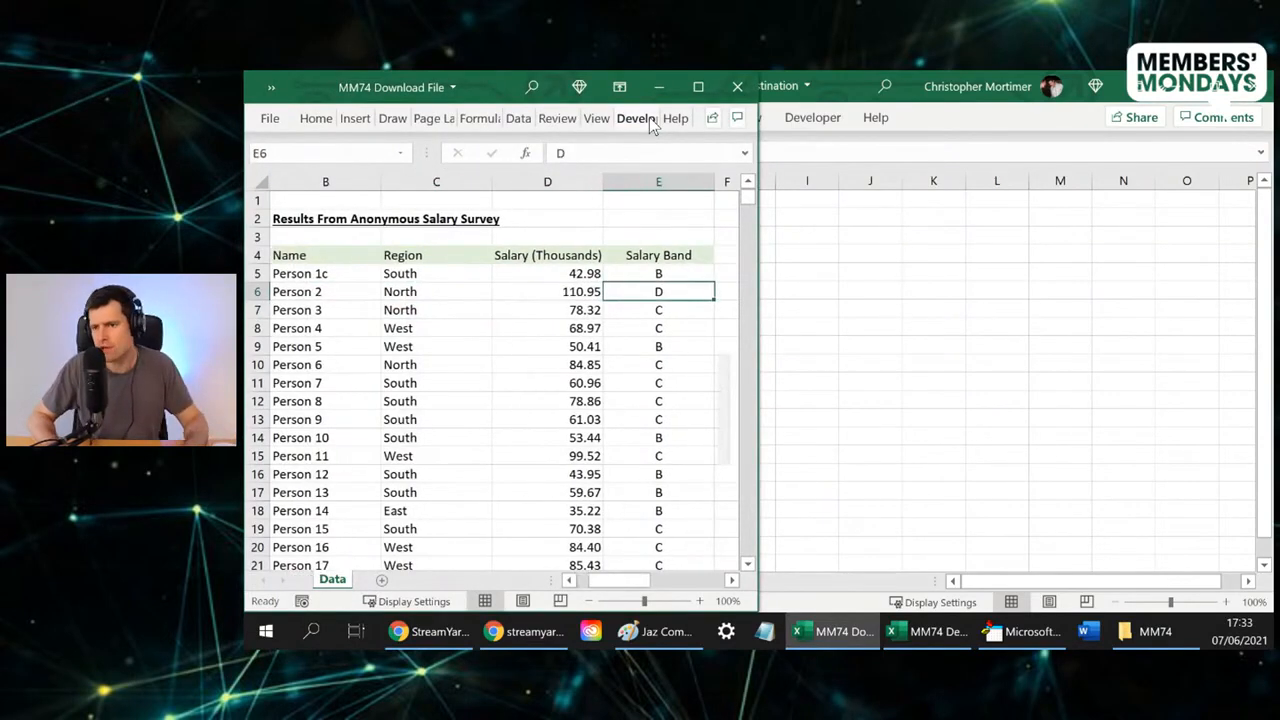
Step: Arrange the workbook windows and show the Get Data import commands over MM74 Destination
left_click_drag(548, 292, 548, 364)
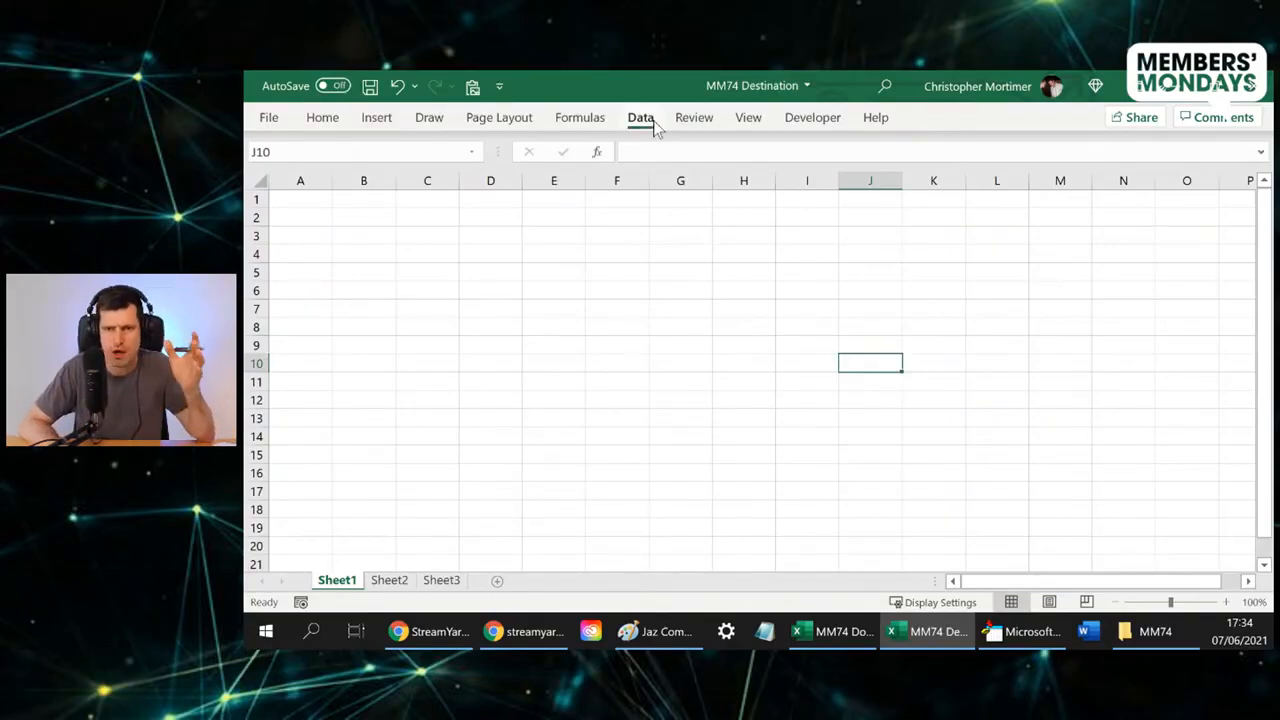
left_click(364, 252)
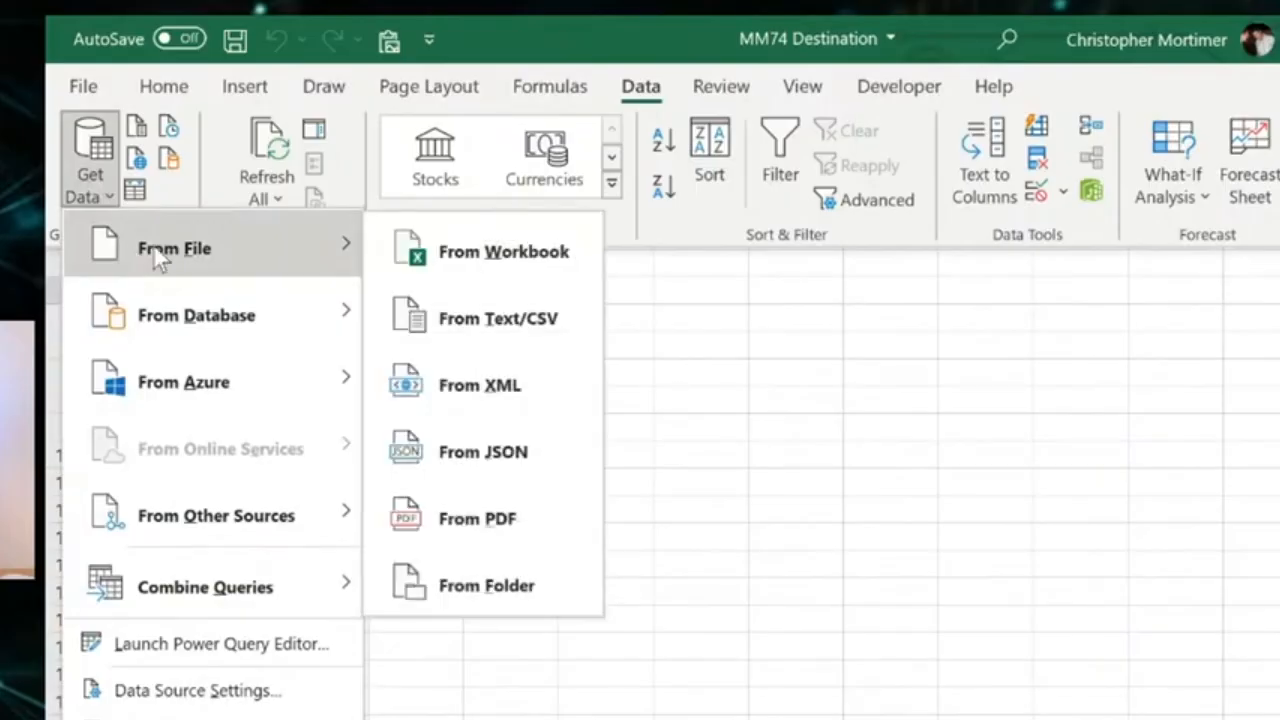
mouse_move(580, 252)
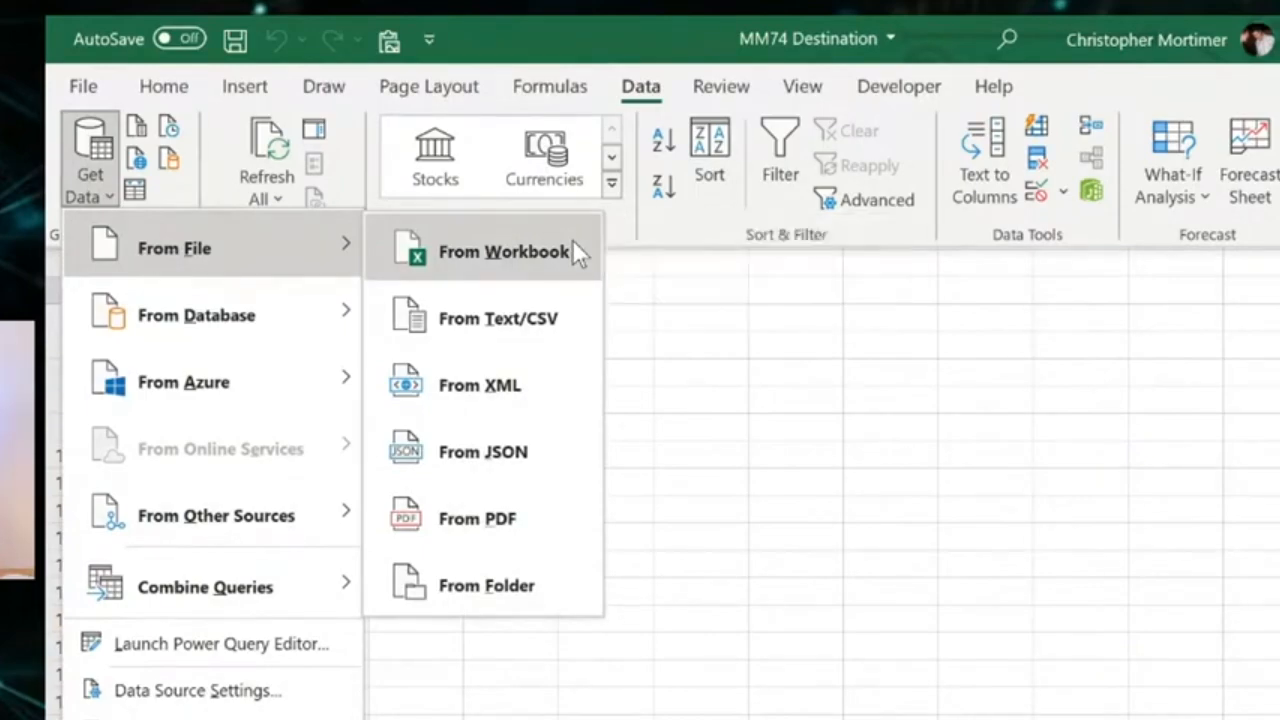
Step: Import from workbook MM74 Download File, listing its Data sheet in Navigator
left_click(504, 252)
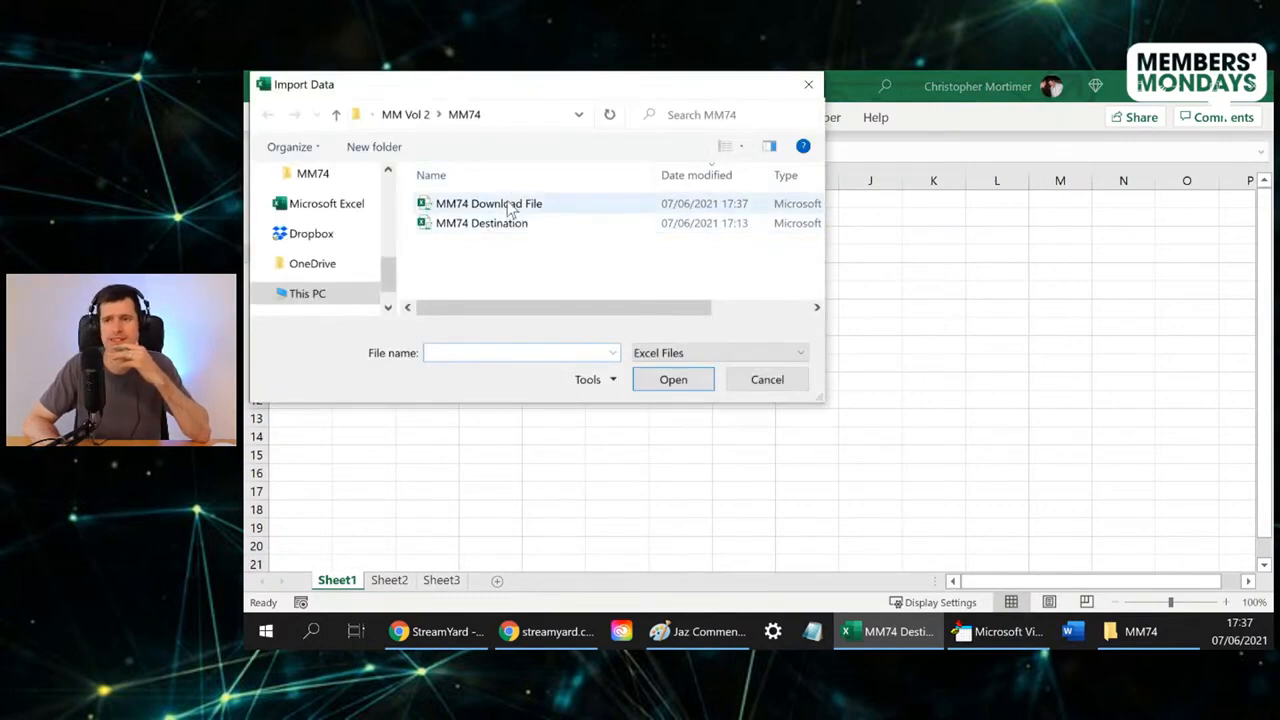
left_click(488, 204)
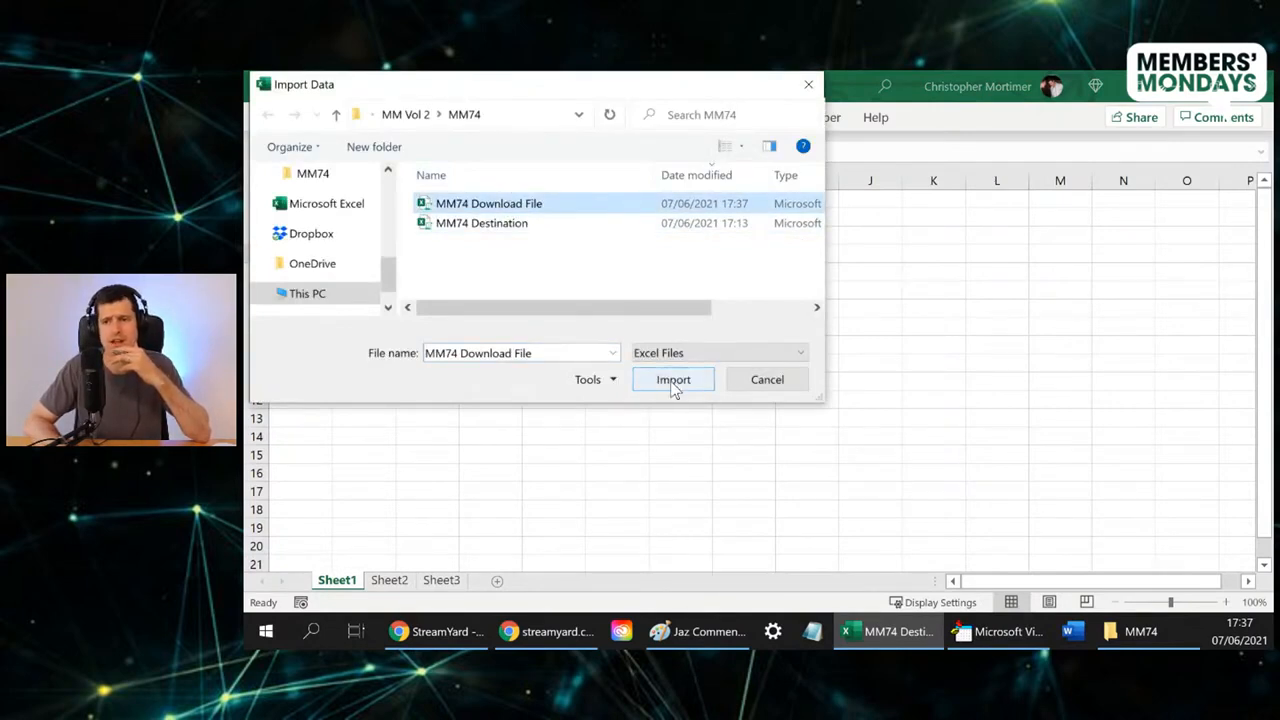
left_click(672, 380)
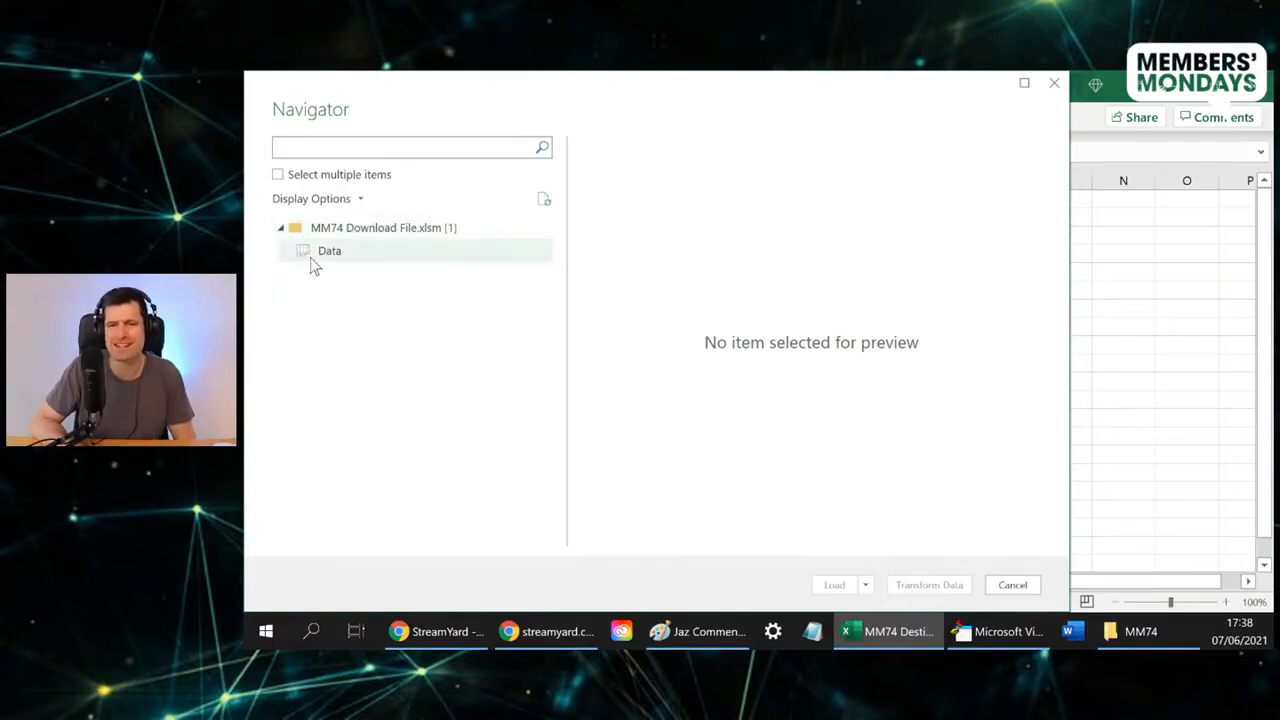
Step: Preview the Data sheet's salary survey rows in Navigator through Person 81
left_click(328, 250)
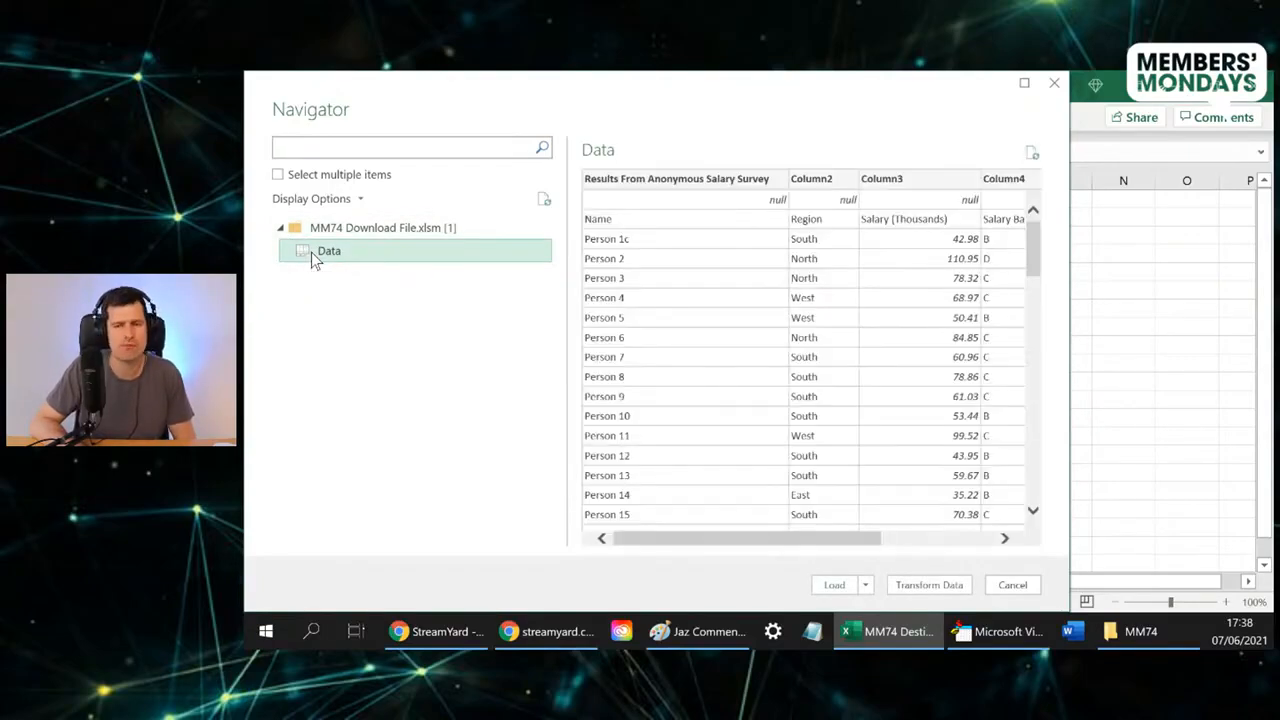
mouse_move(528, 366)
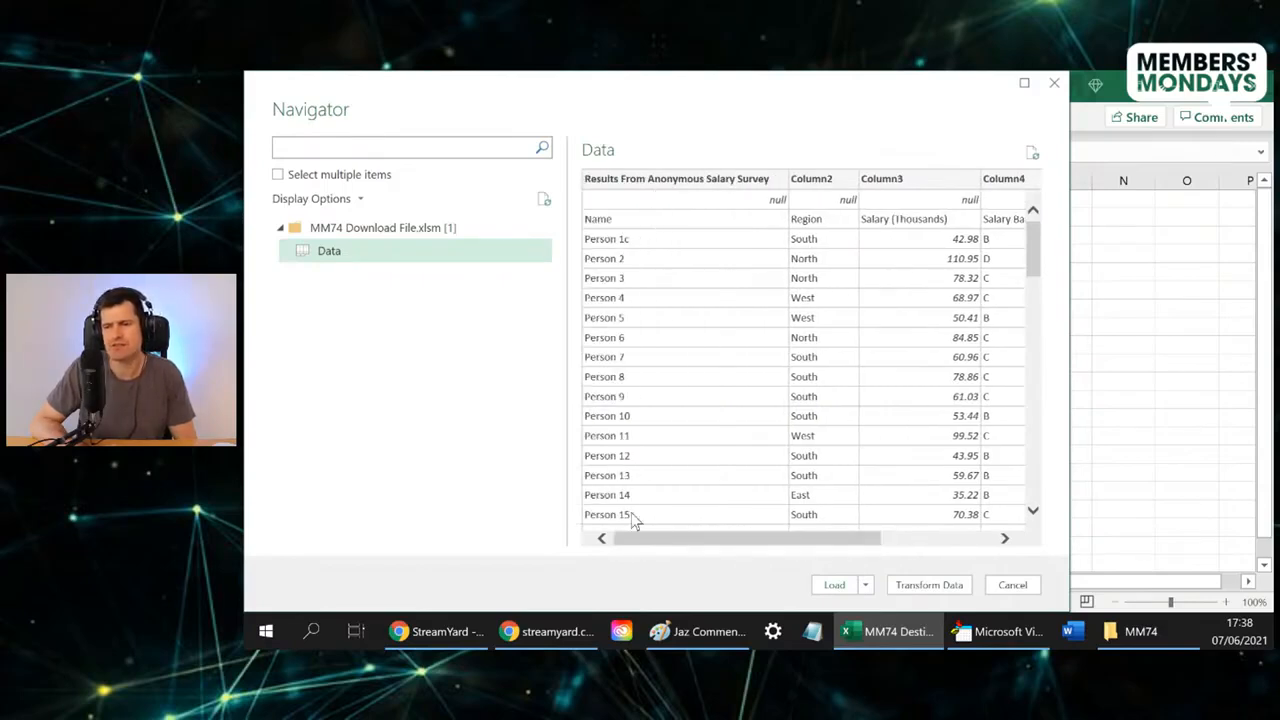
left_click_drag(630, 538, 664, 538)
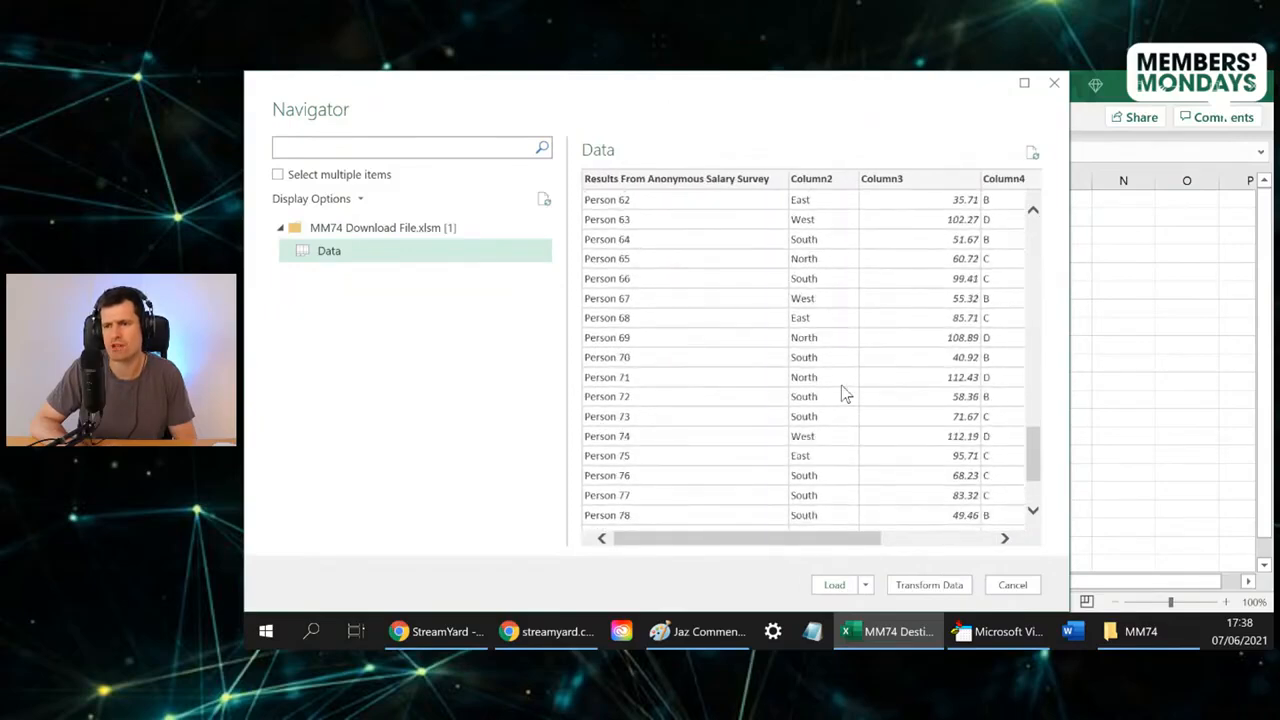
scroll("down", 3)
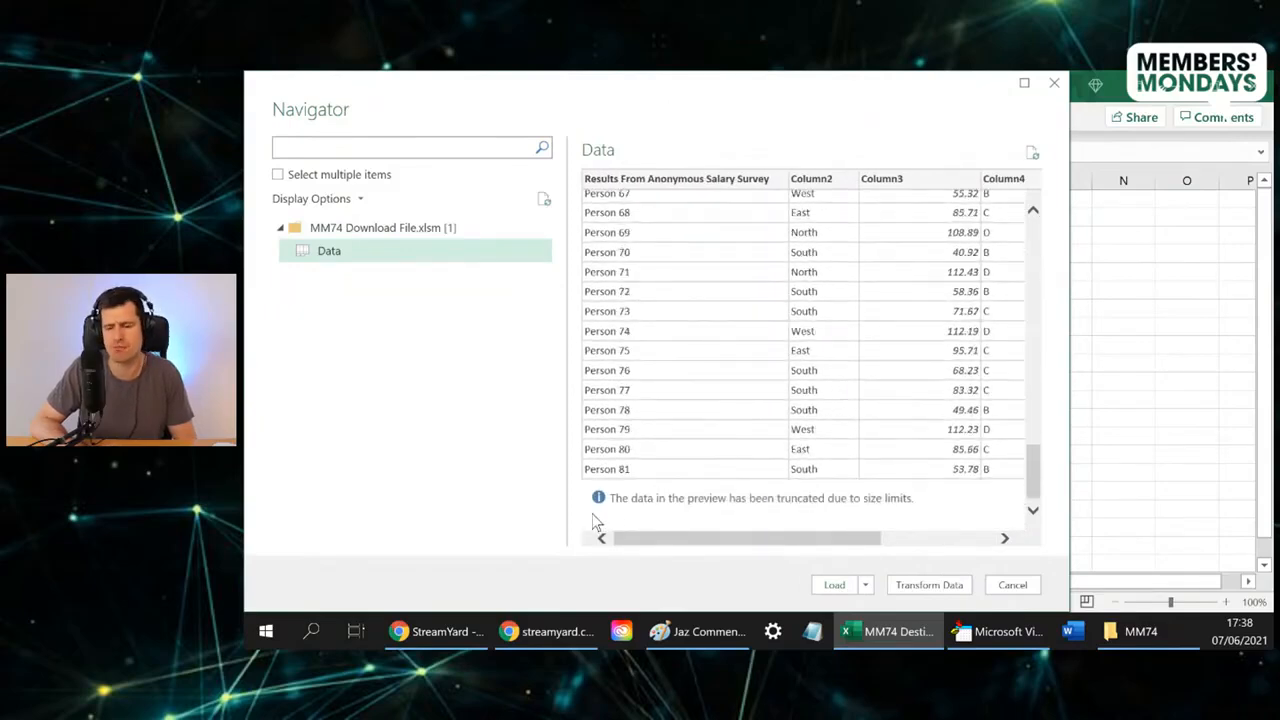
mouse_move(810, 524)
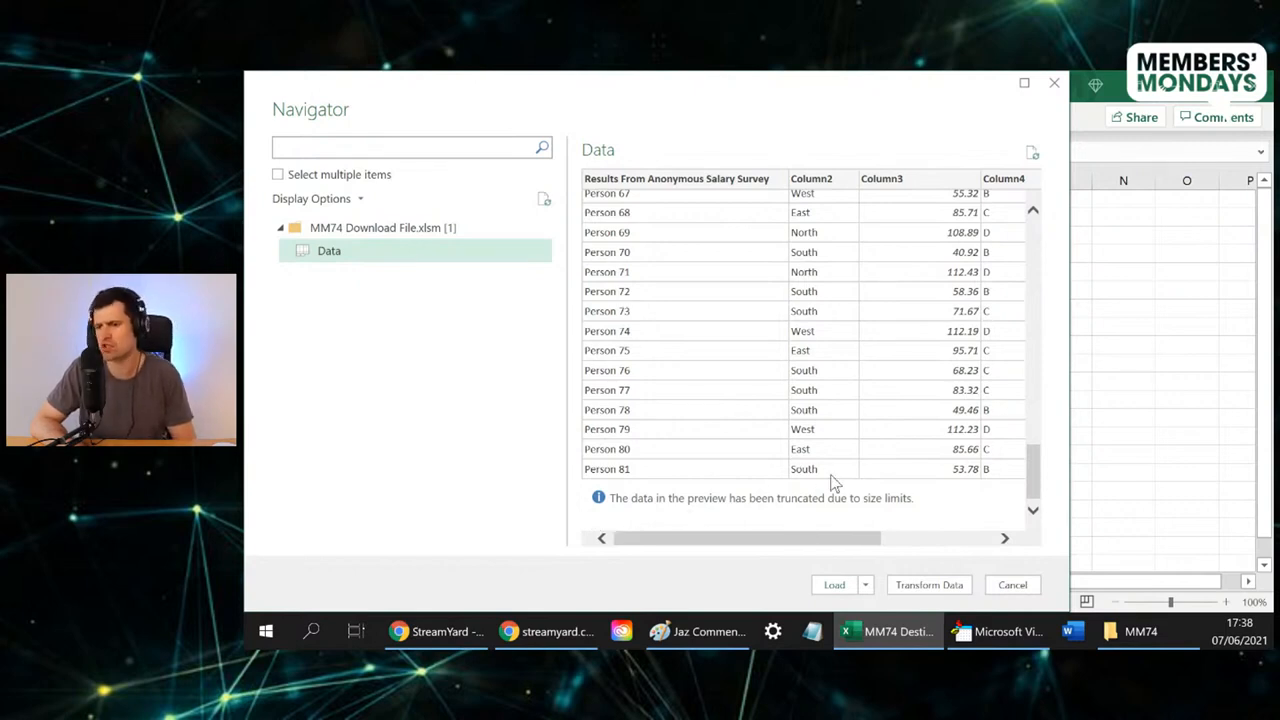
mouse_move(788, 530)
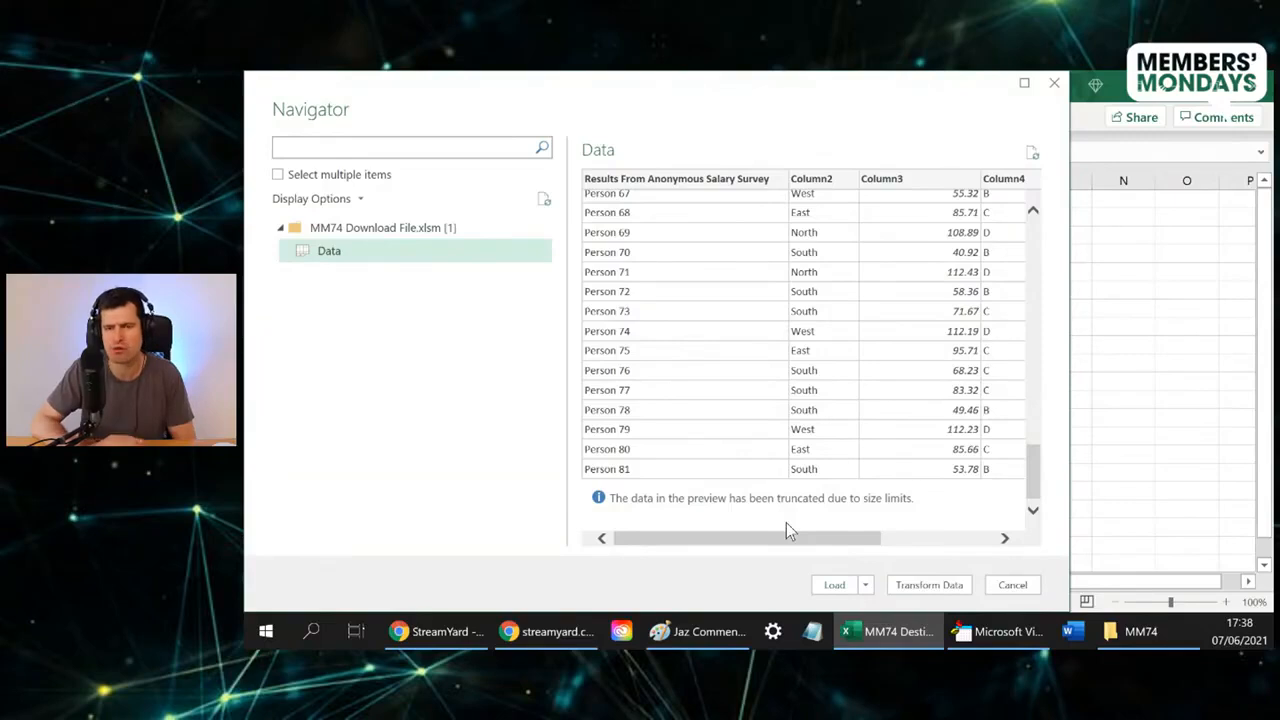
mouse_move(920, 456)
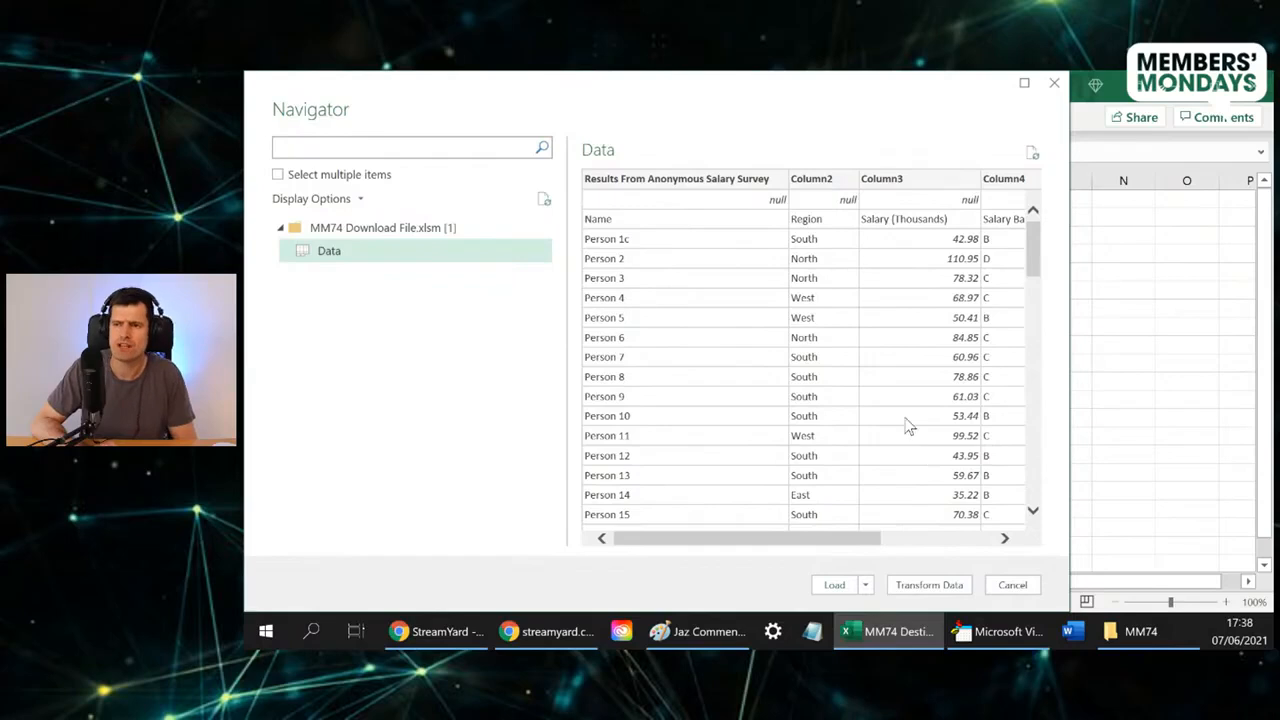
mouse_move(796, 210)
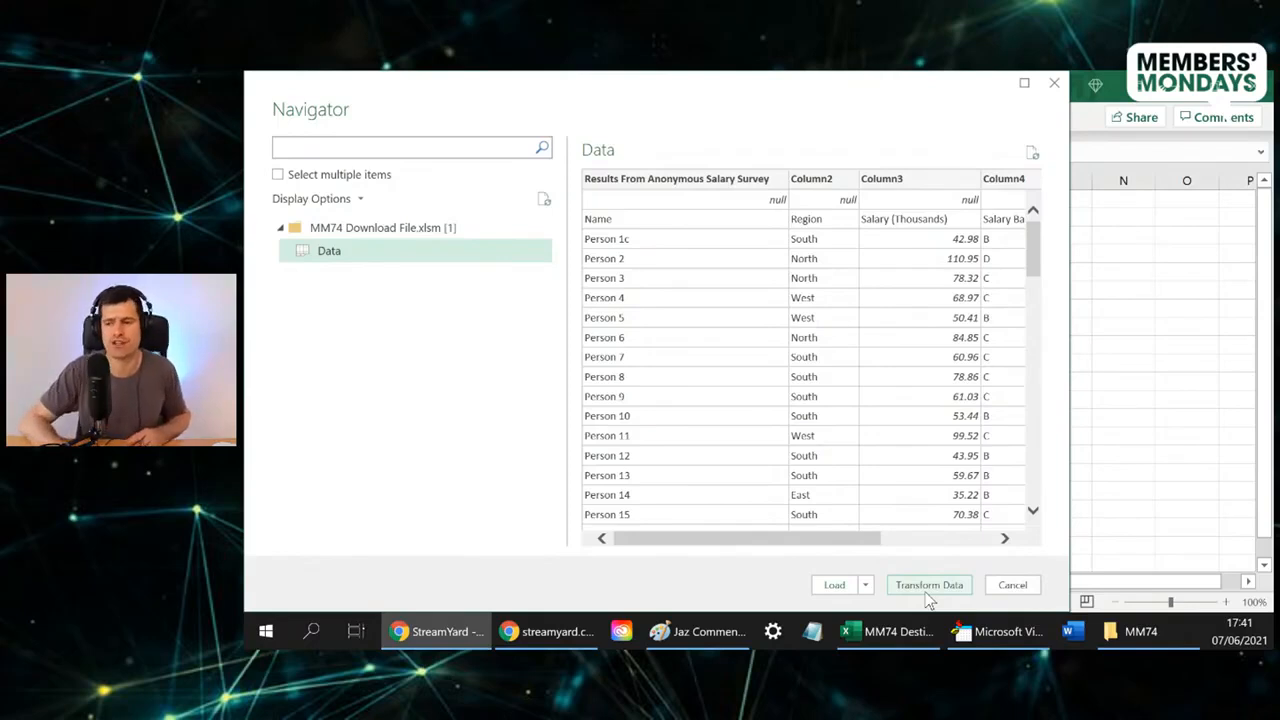
Step: Transform the Data query in Power Query Editor with the Query Settings pane hidden
left_click(864, 584)
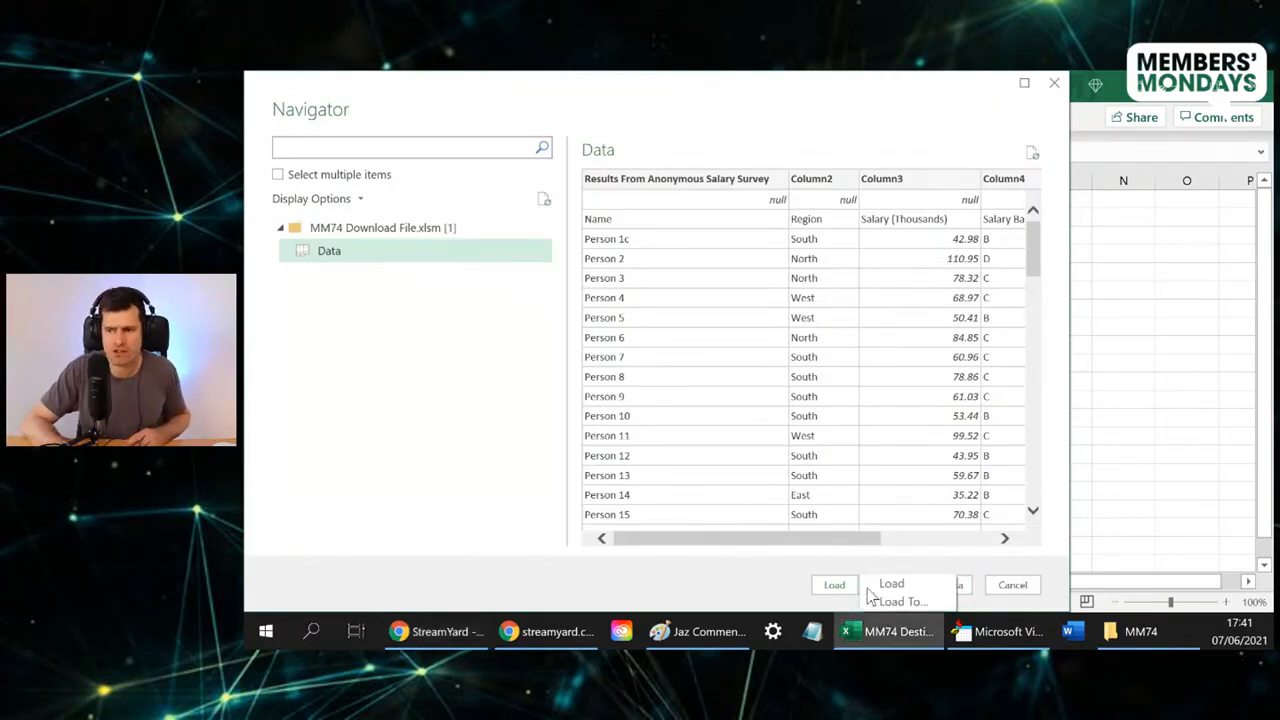
mouse_move(704, 576)
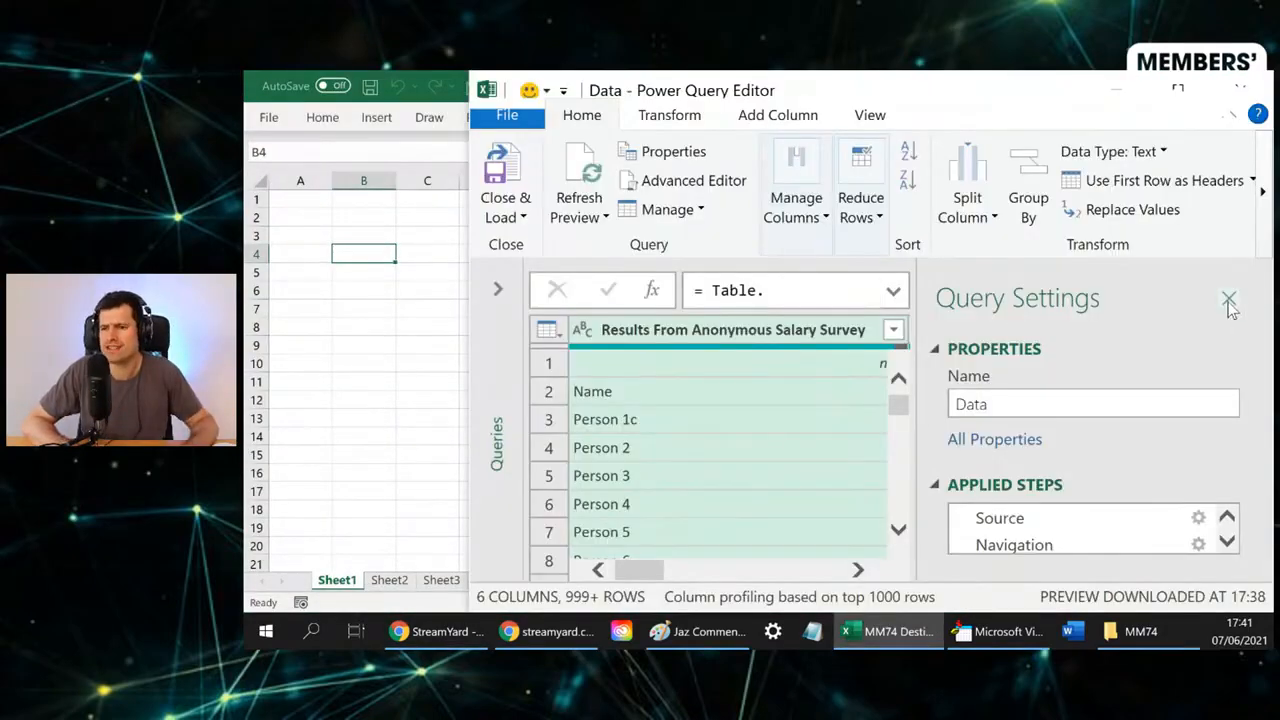
left_click(1228, 300)
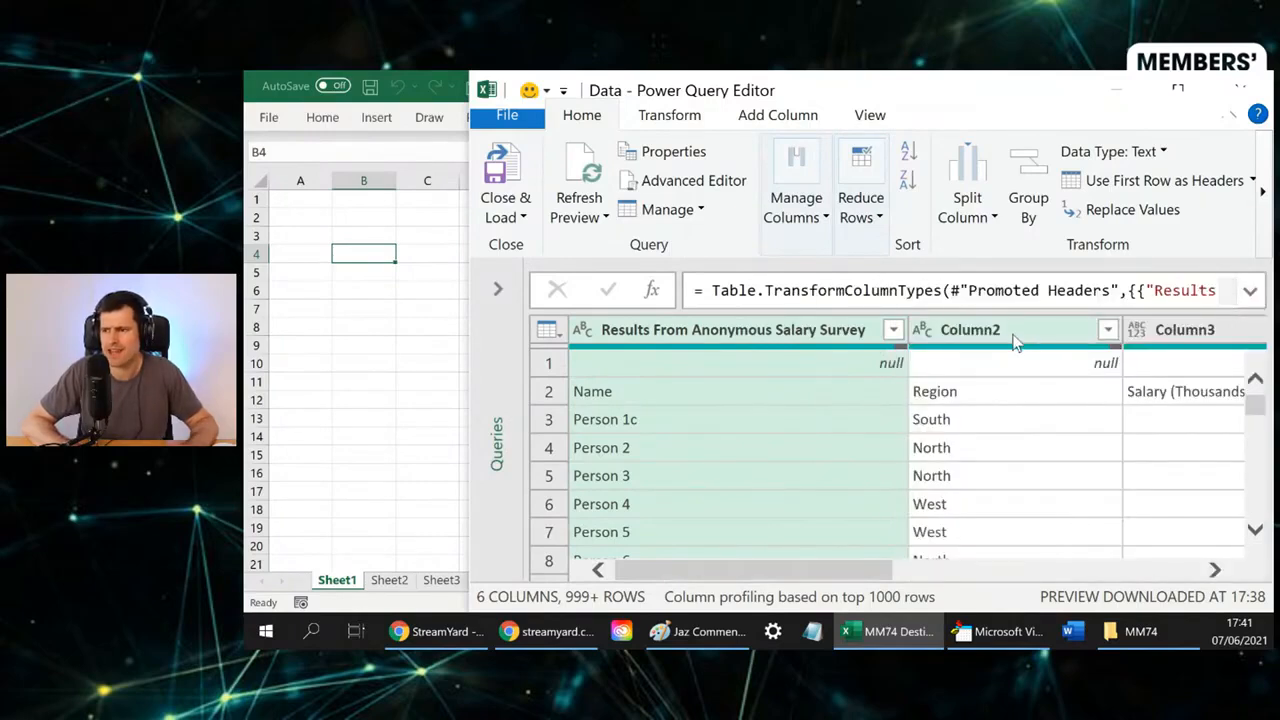
left_click(968, 328)
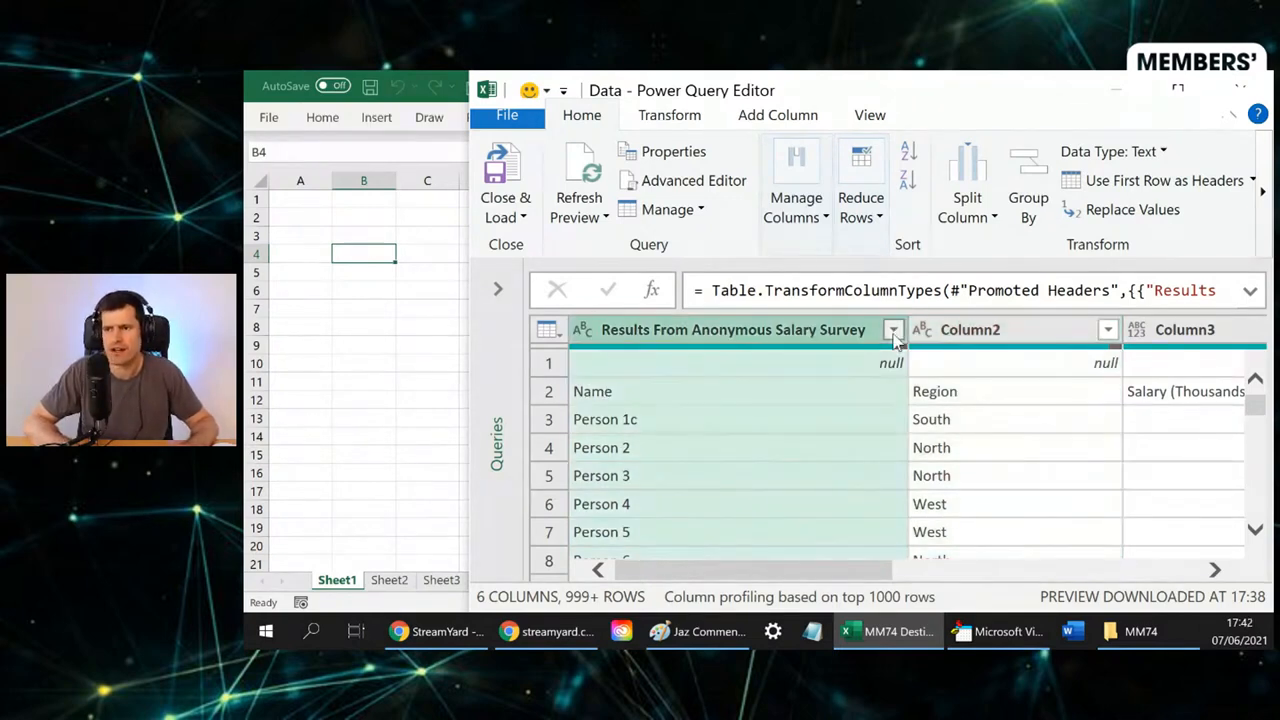
left_click(892, 328)
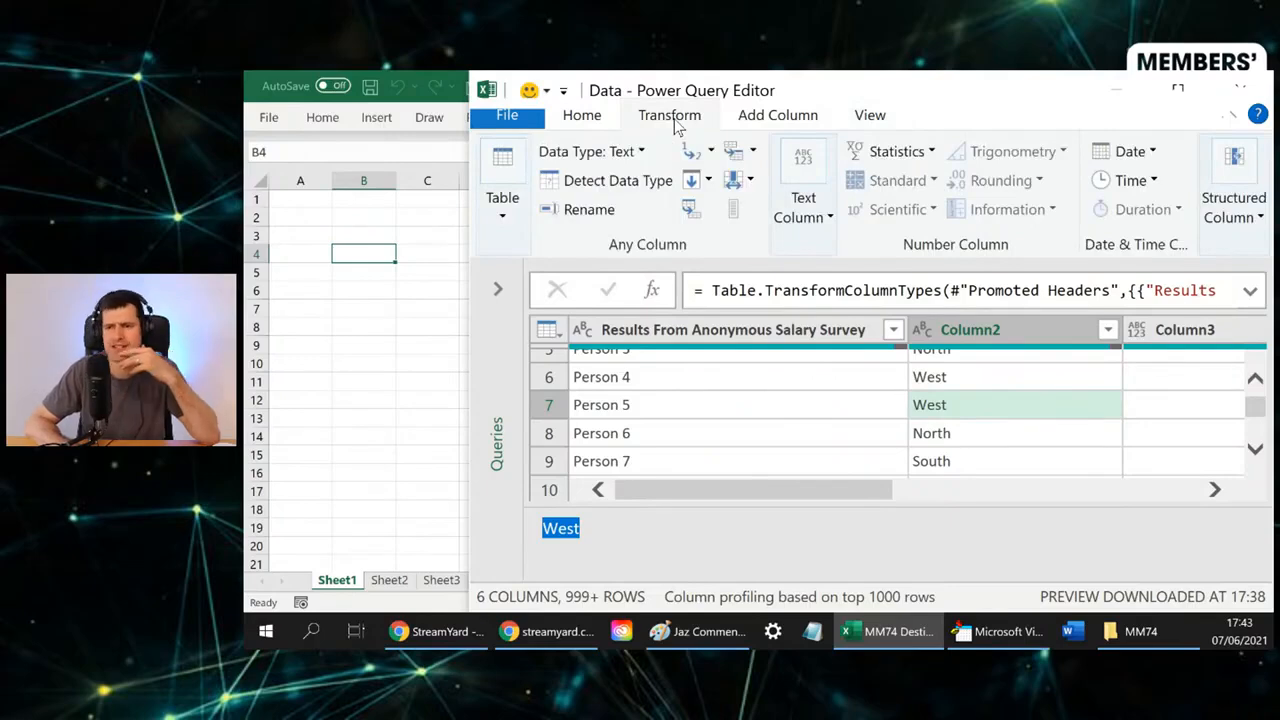
left_click(582, 114)
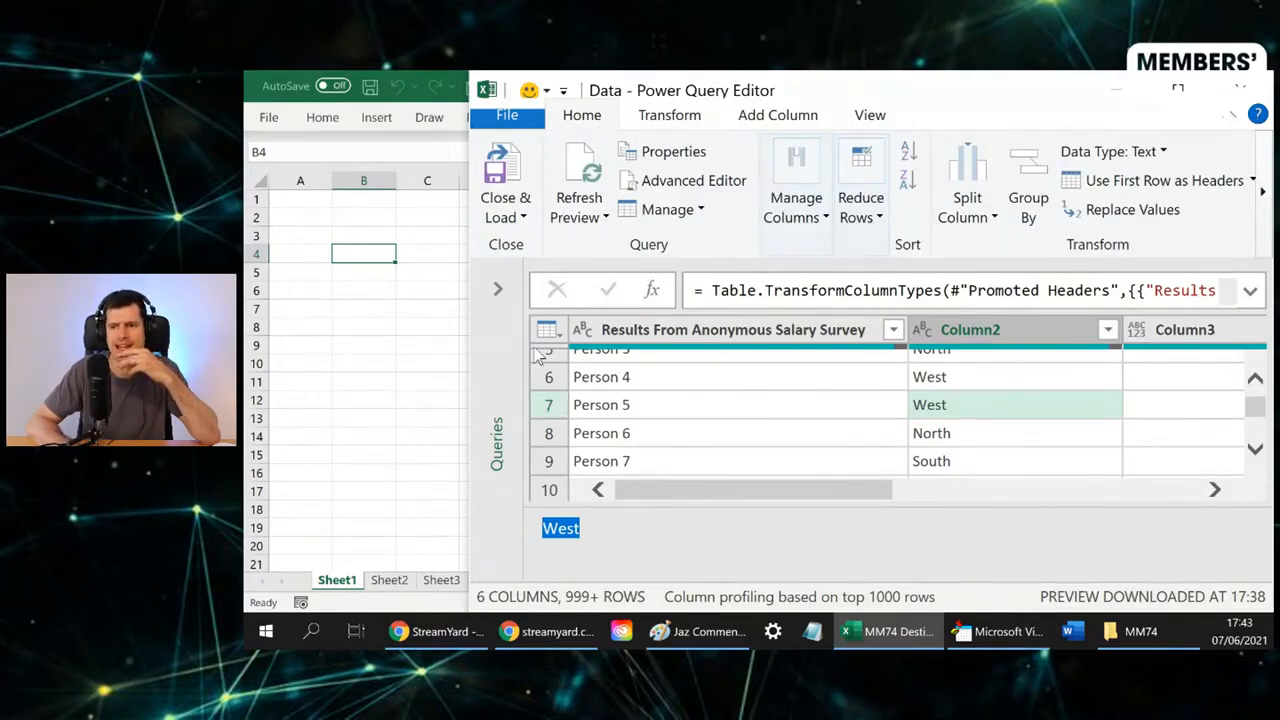
mouse_move(504, 180)
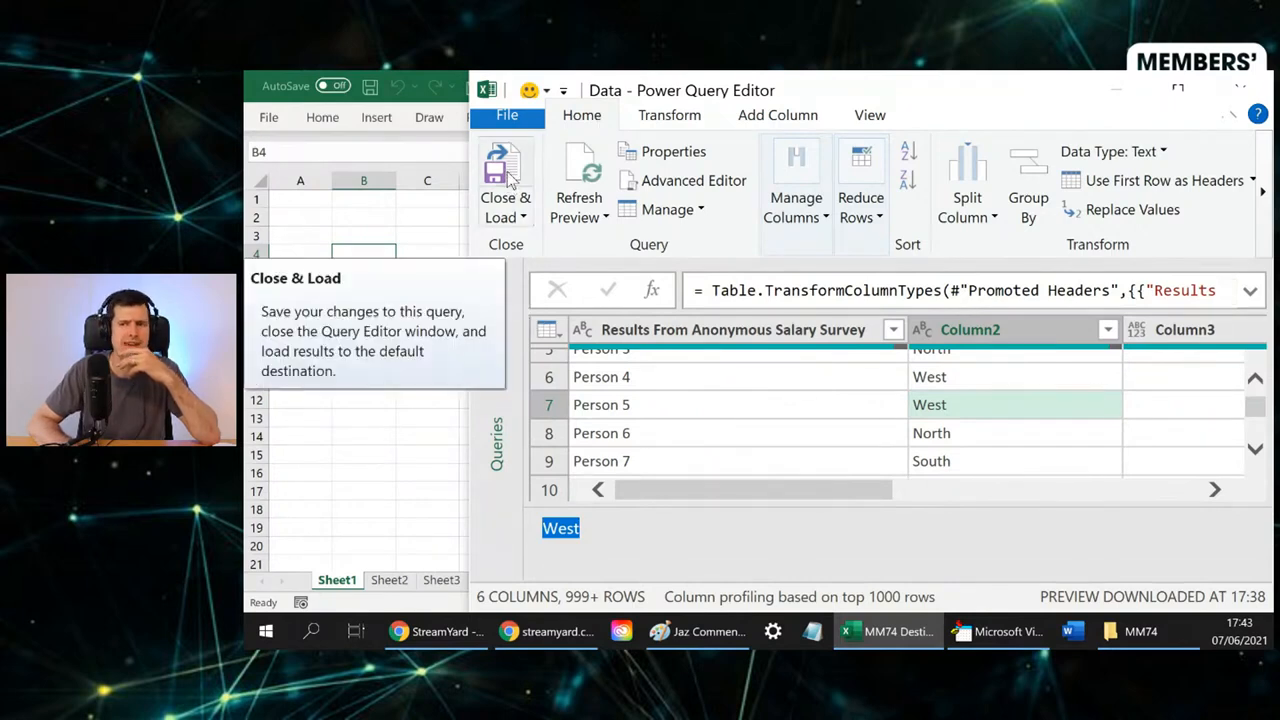
Step: Close & Load the query as a Data sheet table reporting 5,002 rows loaded
left_click(504, 180)
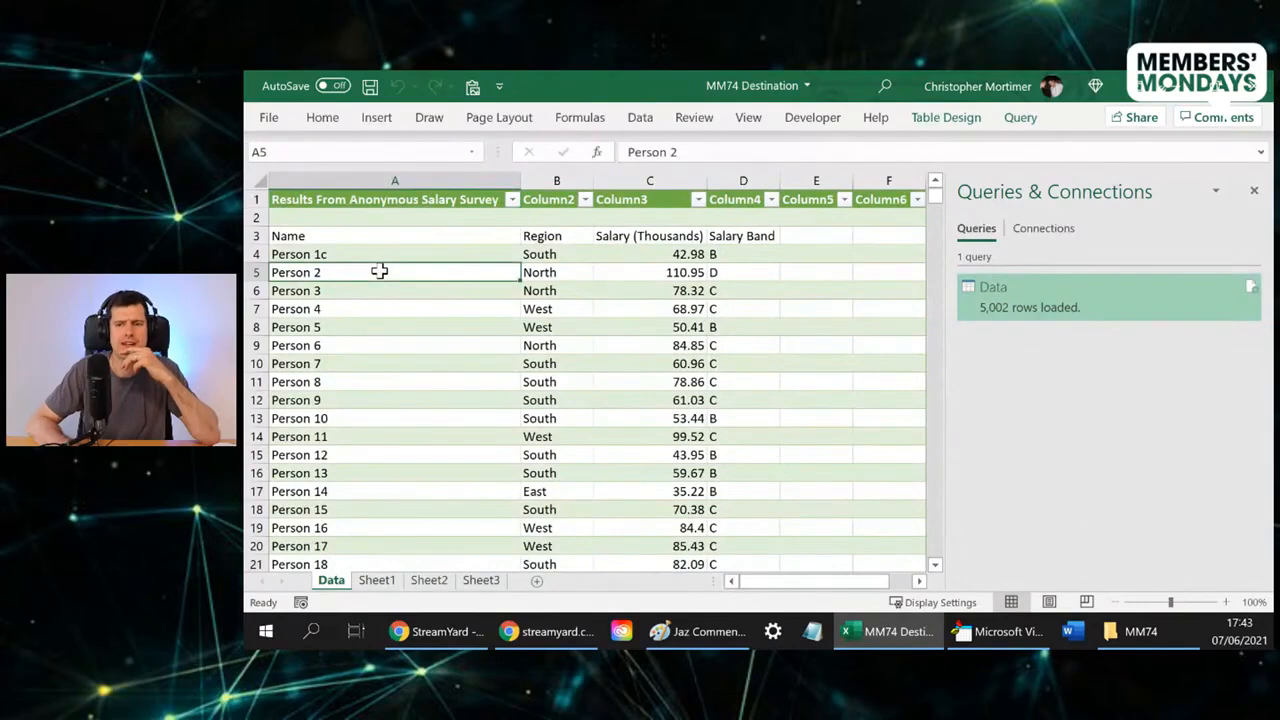
left_click(396, 290)
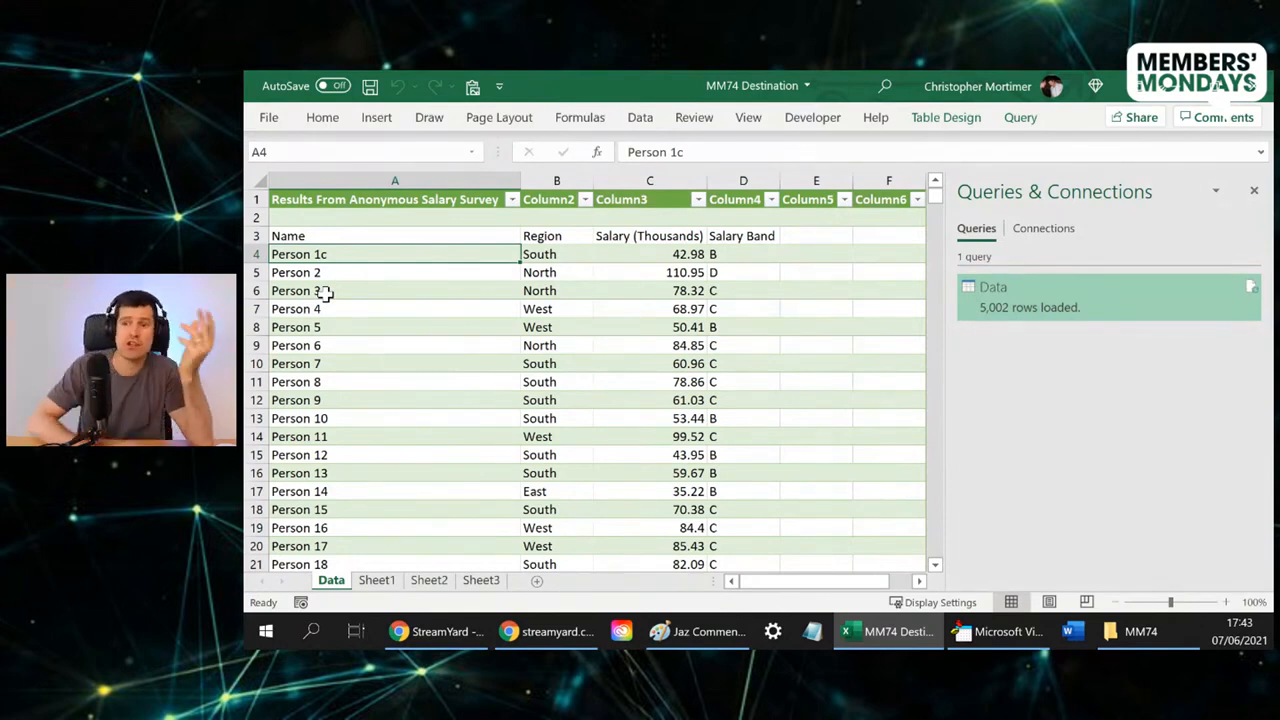
left_click(640, 116)
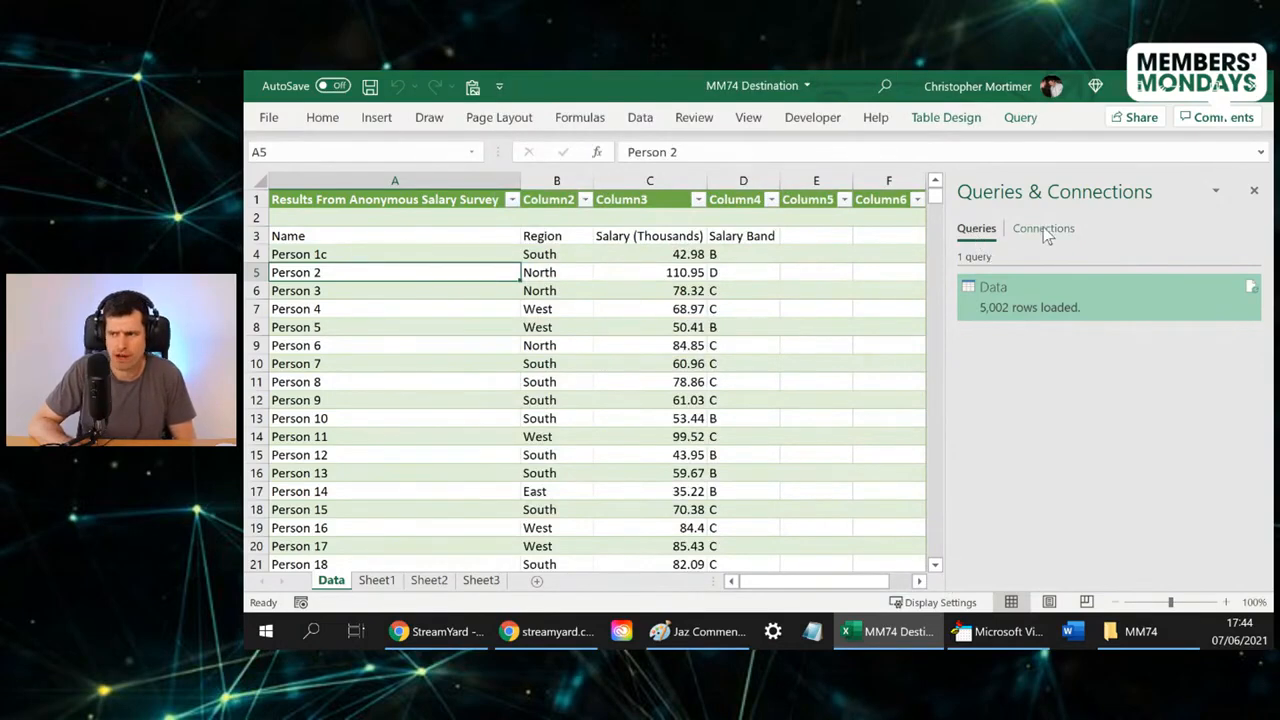
mouse_move(624, 358)
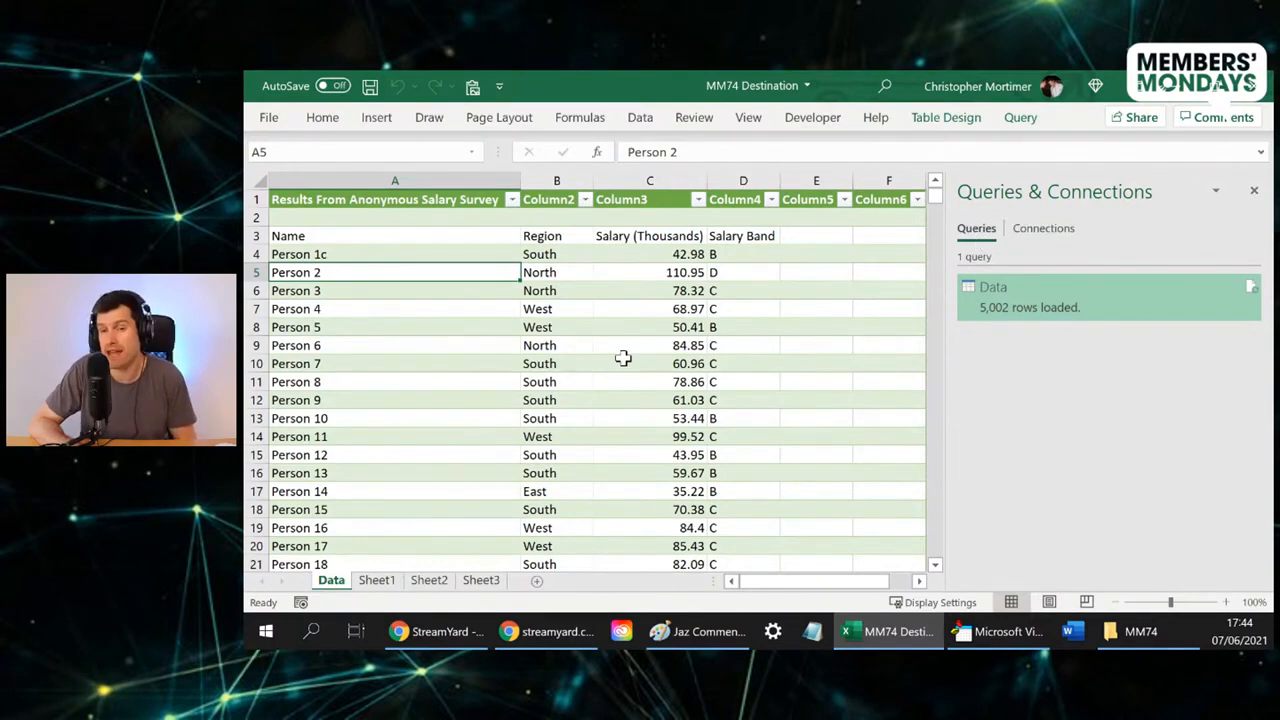
left_click(396, 252)
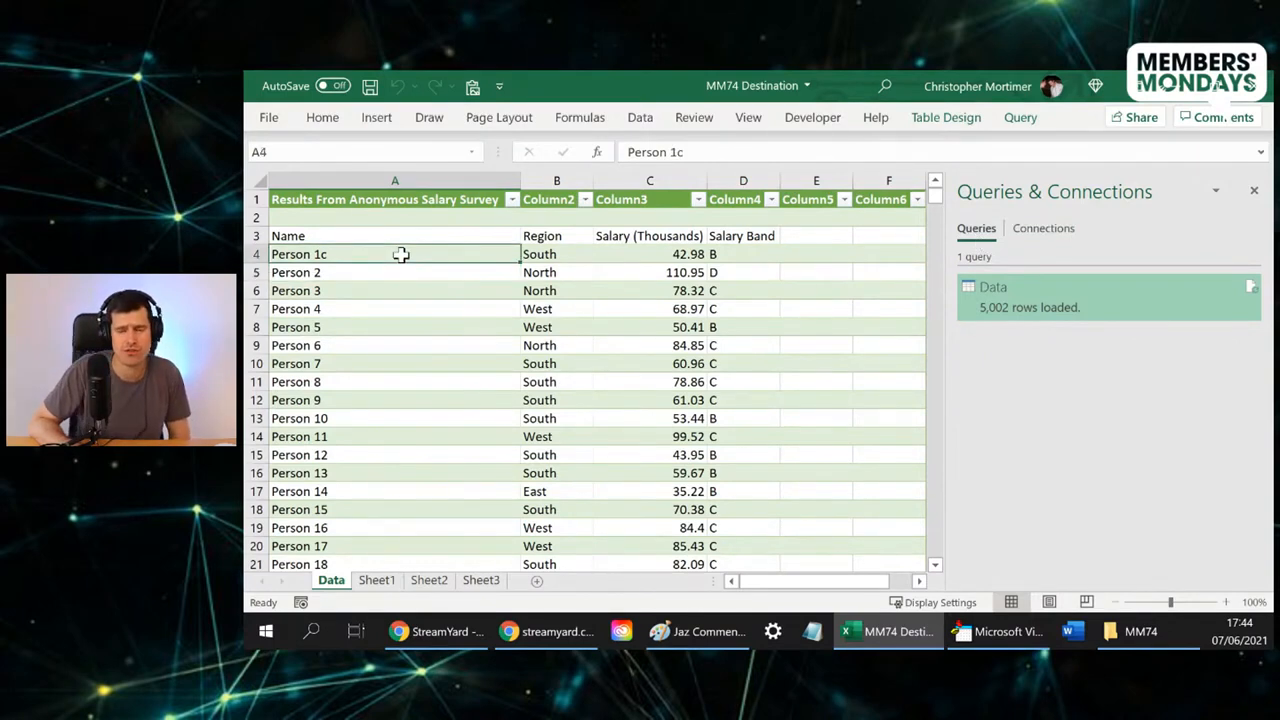